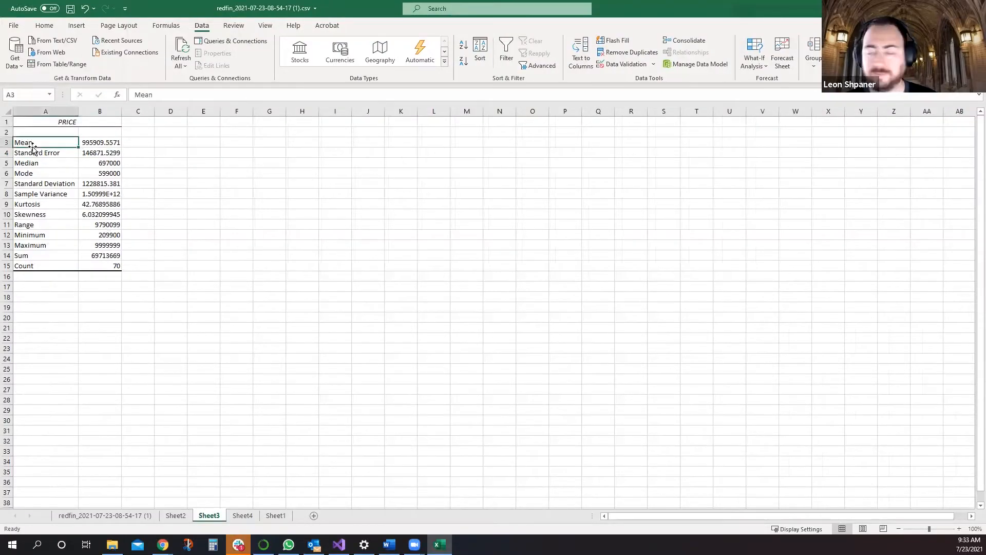
Delete the Standard Error row (row 4) from the PRICE statistics table on Sheet3.
{"action": "left_click", "coordinate": [37, 152]}
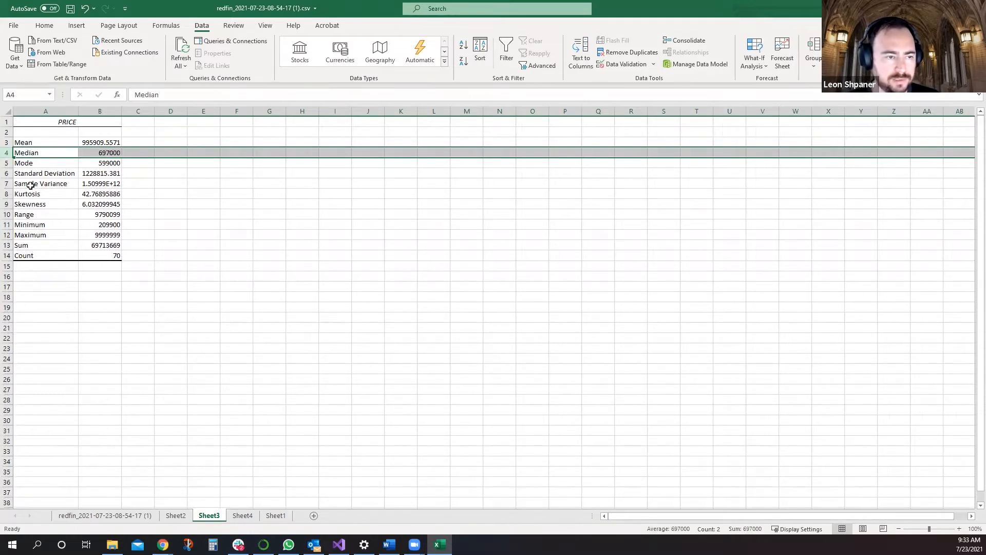
{"action": "left_click", "coordinate": [45, 183]}
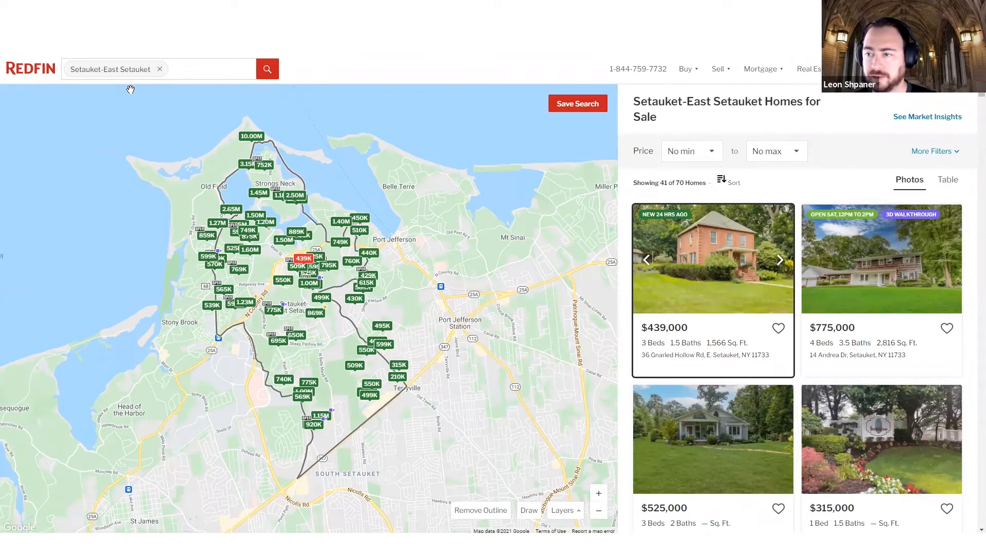
{"action": "scroll", "scroll_direction": "down", "scroll_amount": 3}
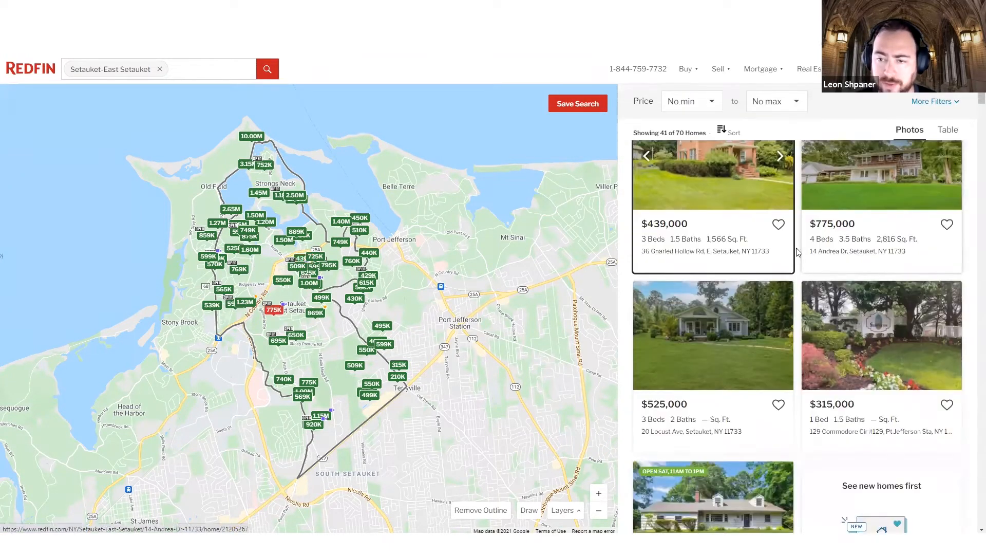
{"action": "scroll", "scroll_direction": "down", "scroll_amount": 3}
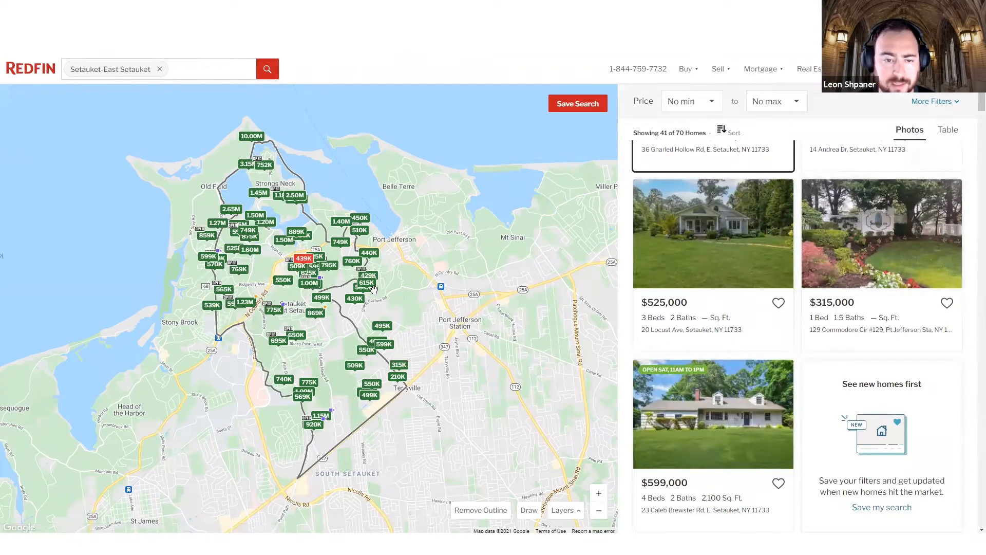
{"action": "scroll", "scroll_direction": "down", "scroll_amount": 3}
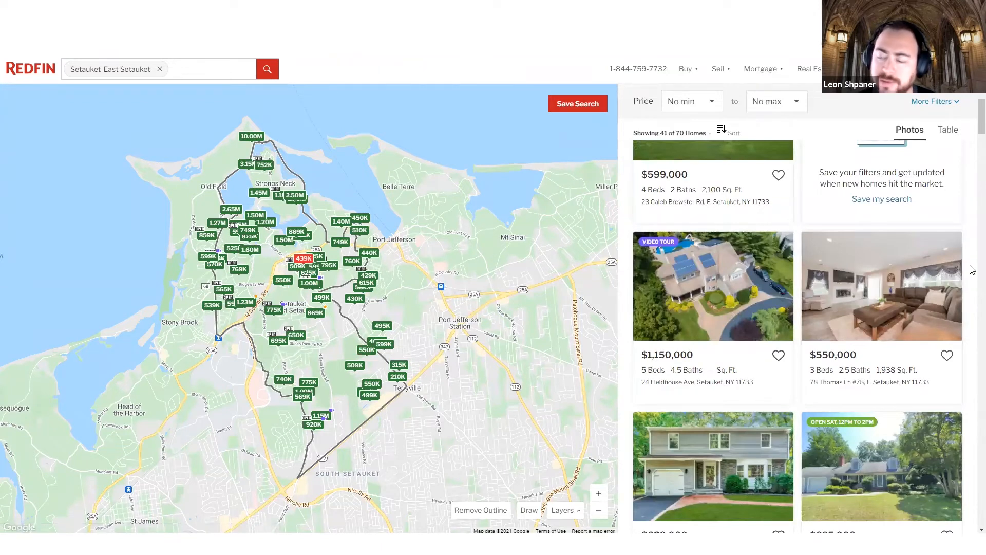
{"action": "scroll", "scroll_direction": "down", "scroll_amount": 3}
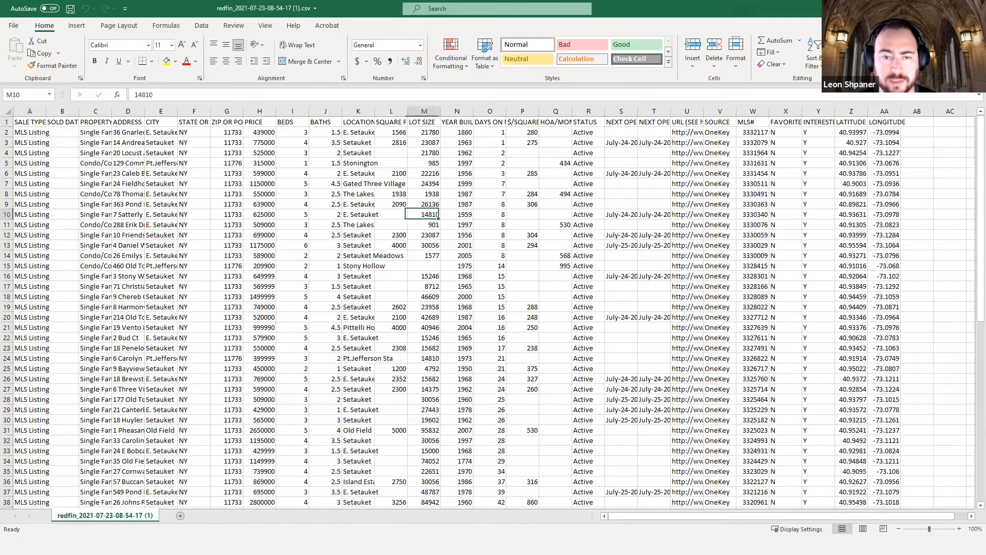
{"action": "left_click", "coordinate": [456, 183]}
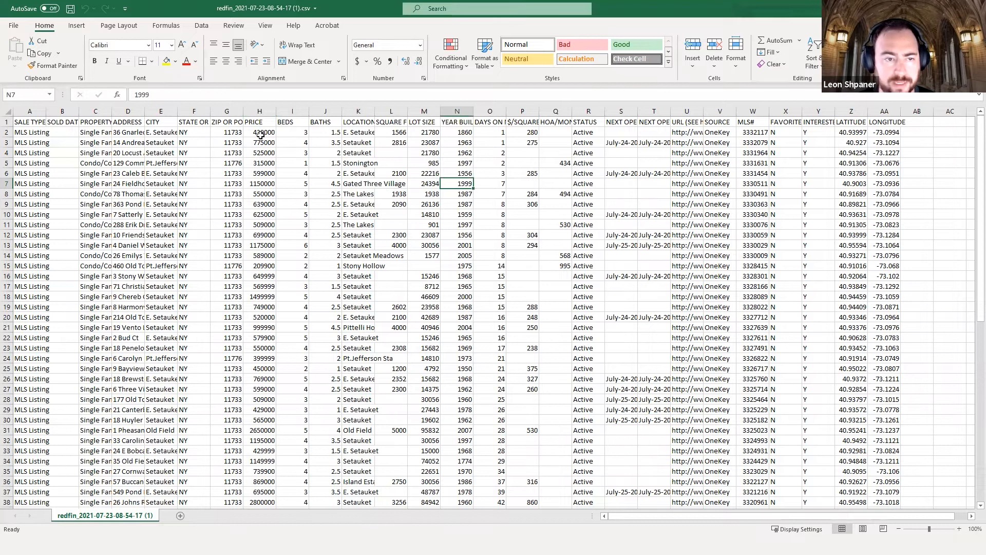
{"action": "left_click", "coordinate": [259, 121]}
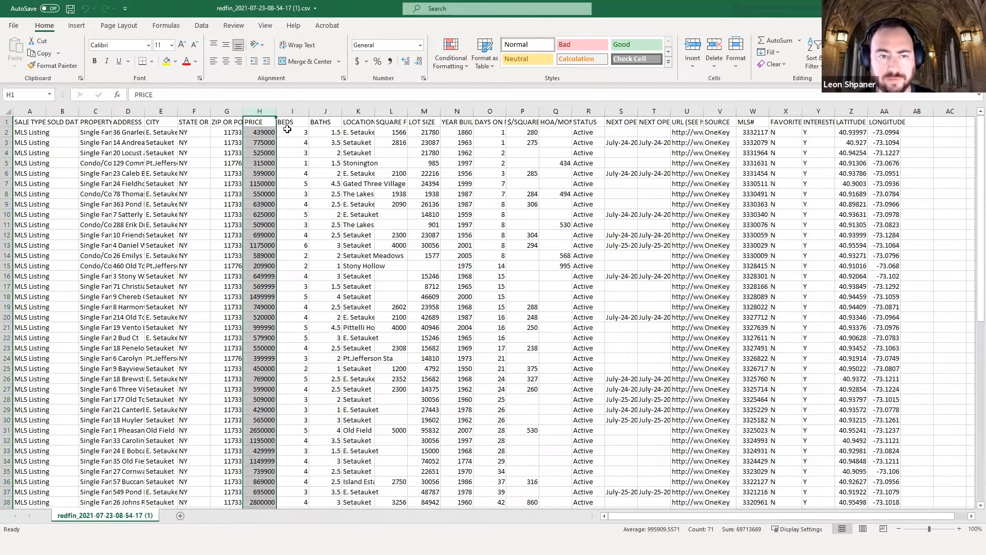
{"action": "left_click", "coordinate": [325, 119]}
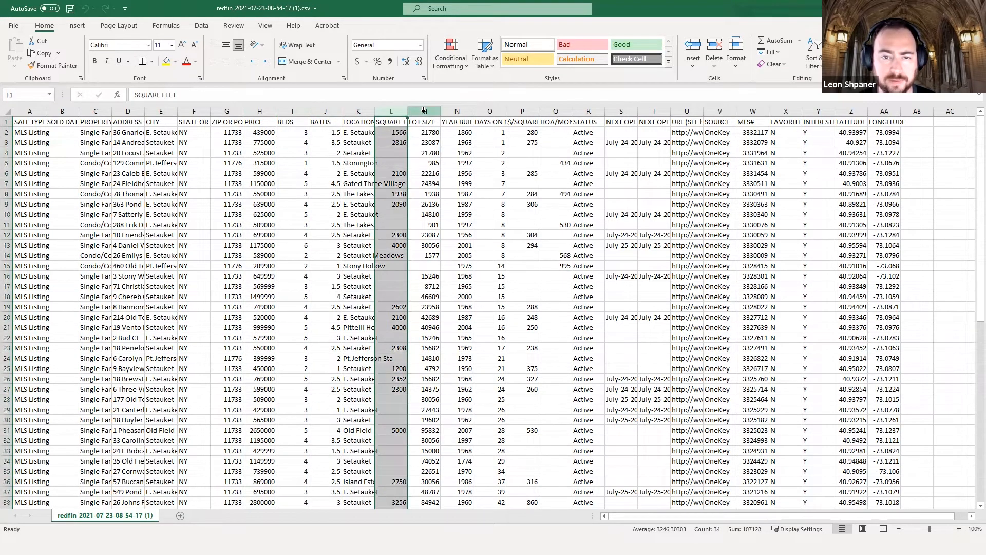
{"action": "left_click", "coordinate": [456, 111]}
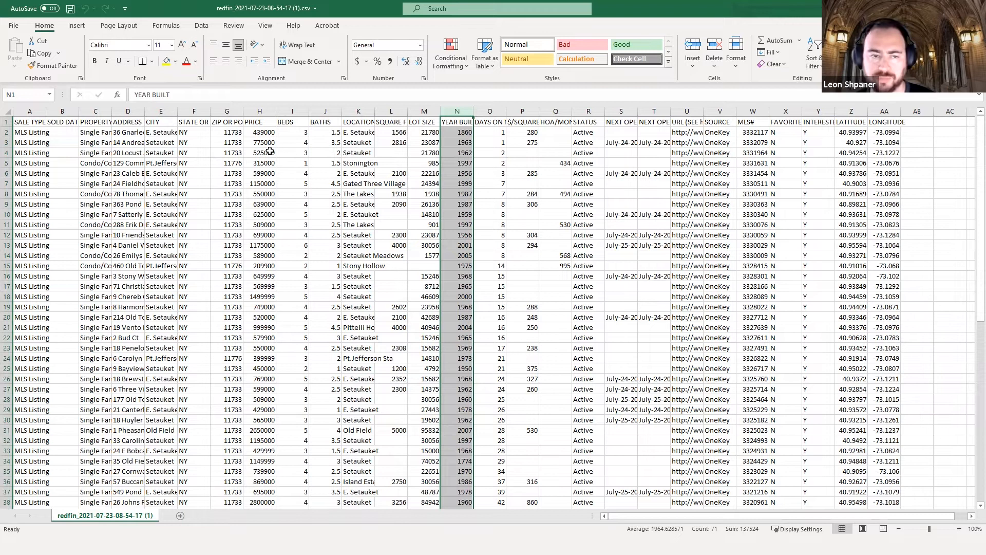
{"action": "left_click", "coordinate": [259, 111]}
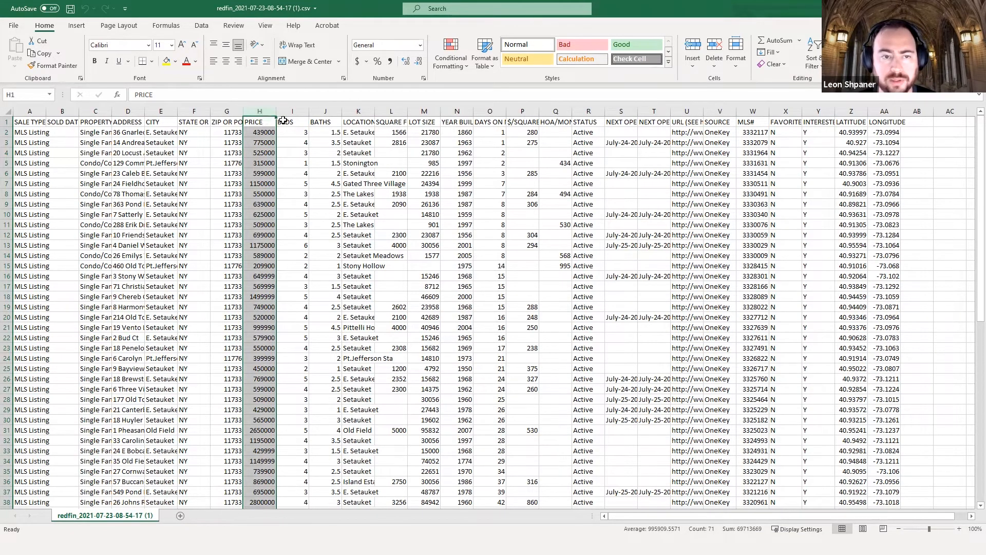
{"action": "left_click", "coordinate": [292, 111]}
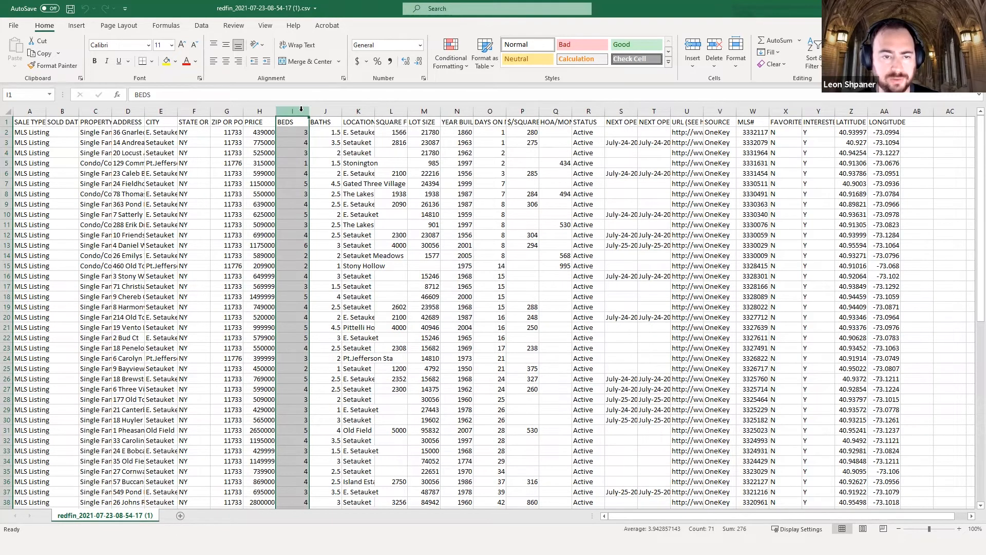
{"action": "left_click", "coordinate": [258, 123]}
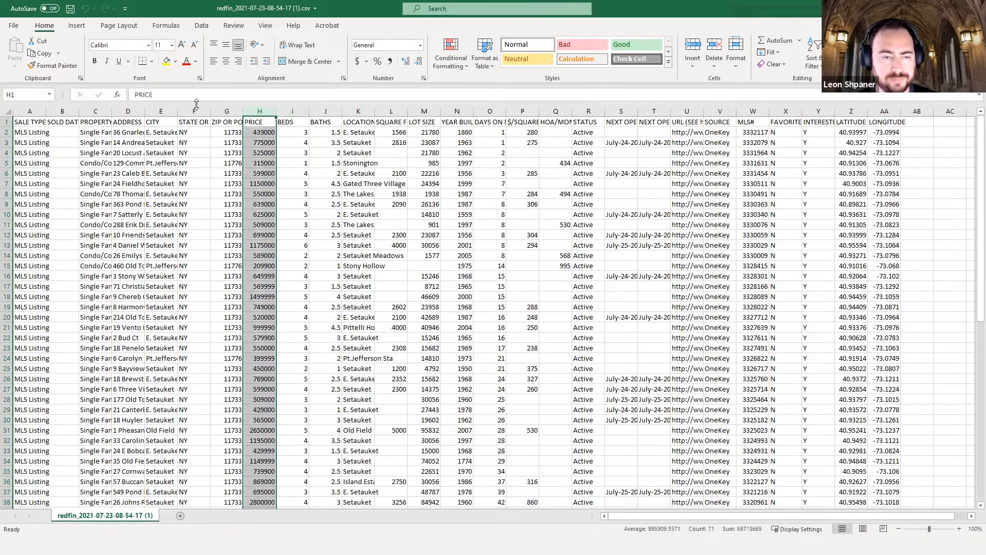
Paste the copied PRICE column onto a new Sheet1, then return to the redfin listings sheet.
{"action": "left_click", "coordinate": [181, 515]}
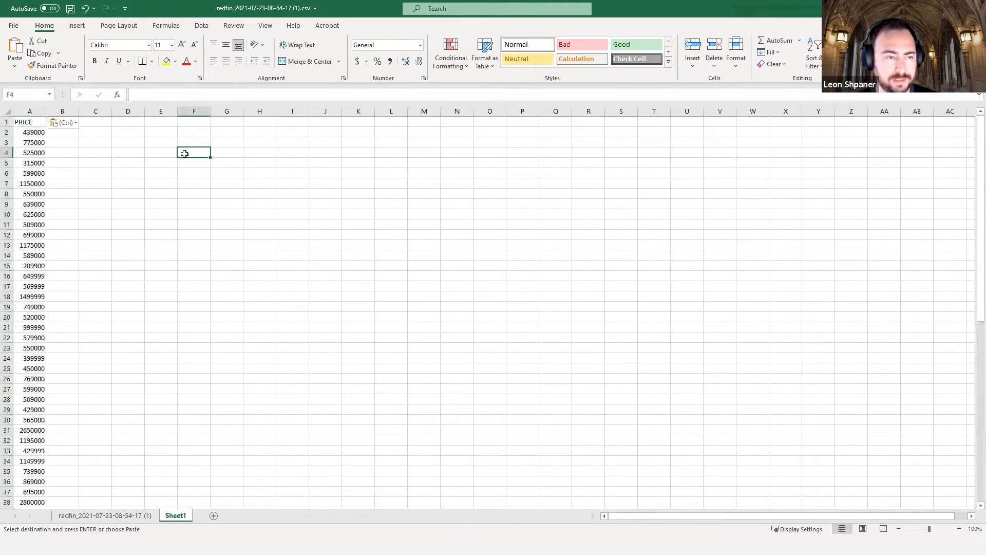
{"action": "key", "text": "Escape"}
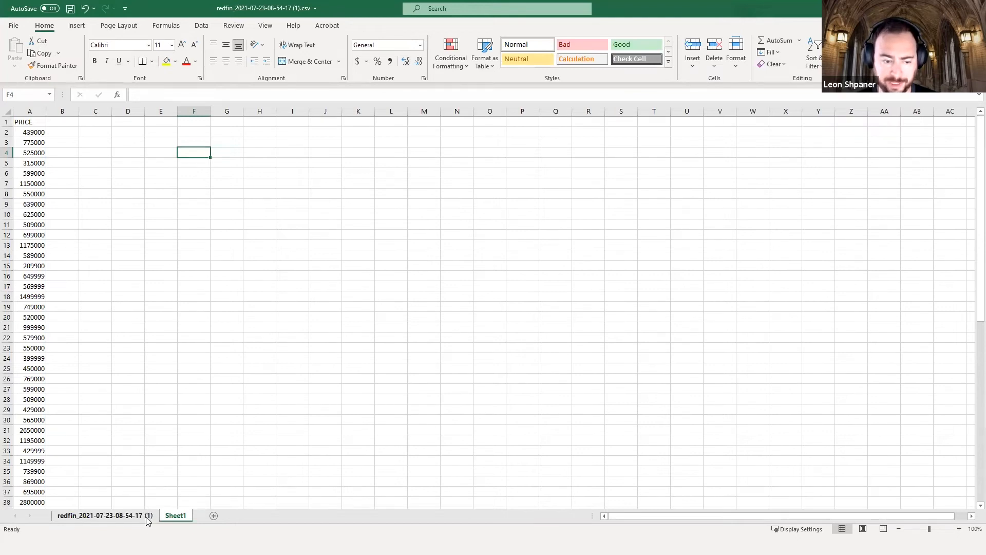
{"action": "left_click", "coordinate": [104, 515]}
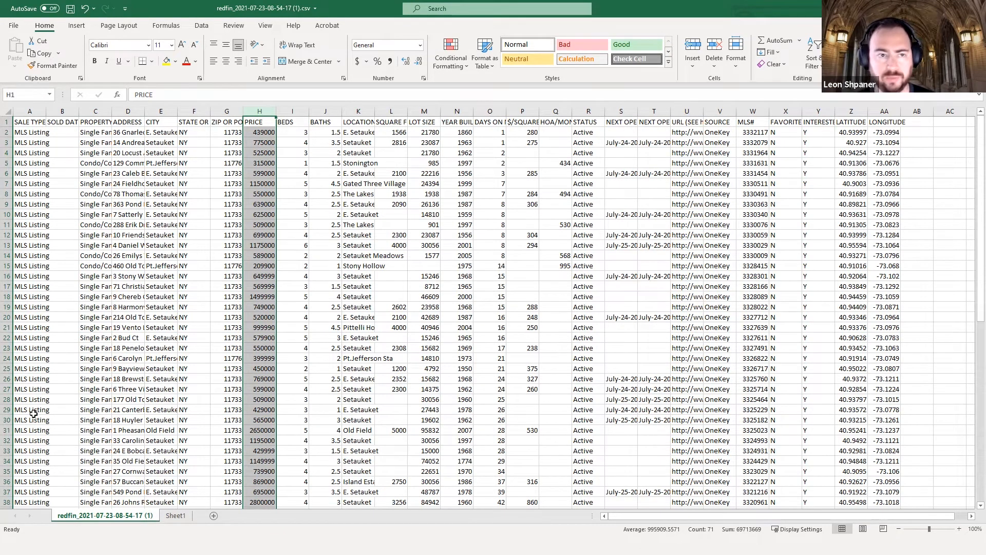
{"action": "left_click", "coordinate": [12, 25]}
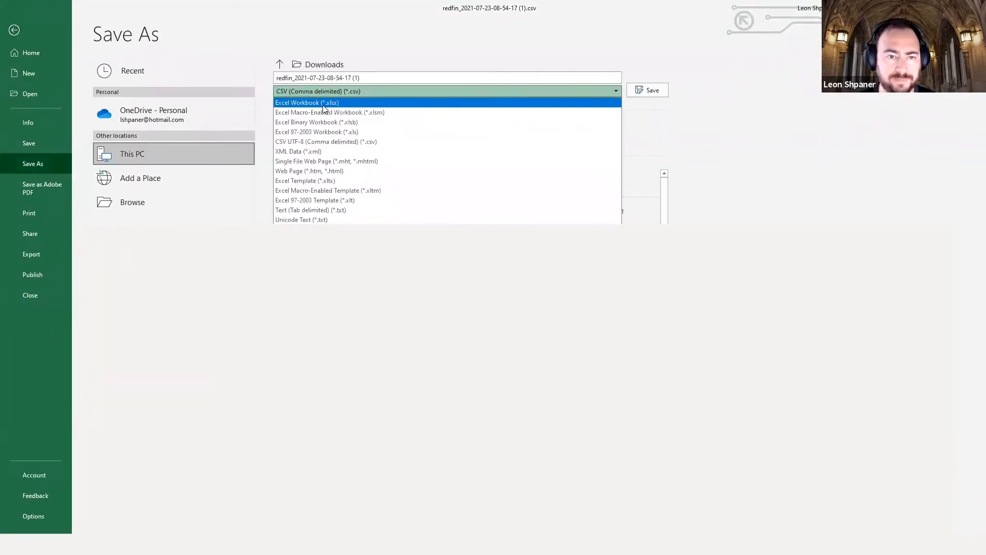
{"action": "mouse_move", "coordinate": [343, 105]}
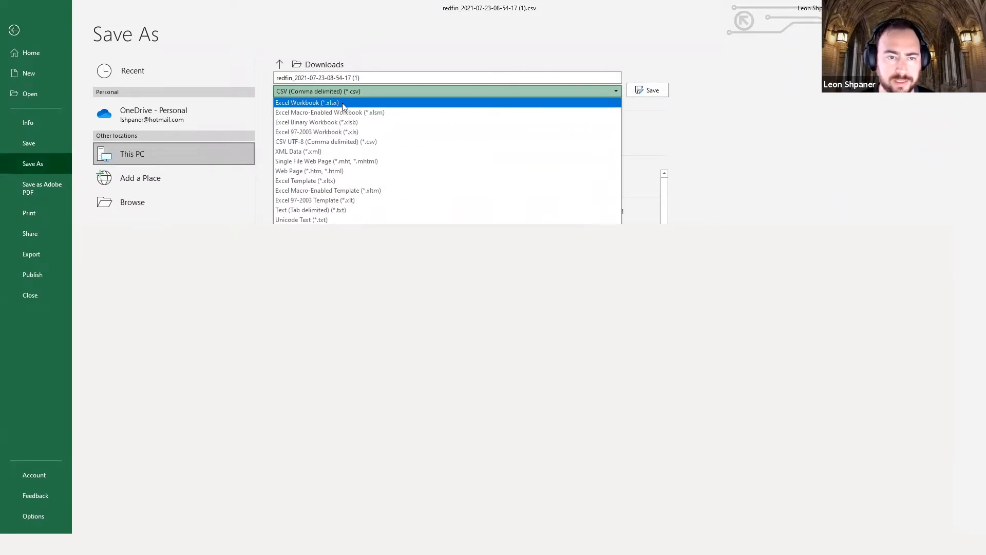
{"action": "mouse_move", "coordinate": [287, 106]}
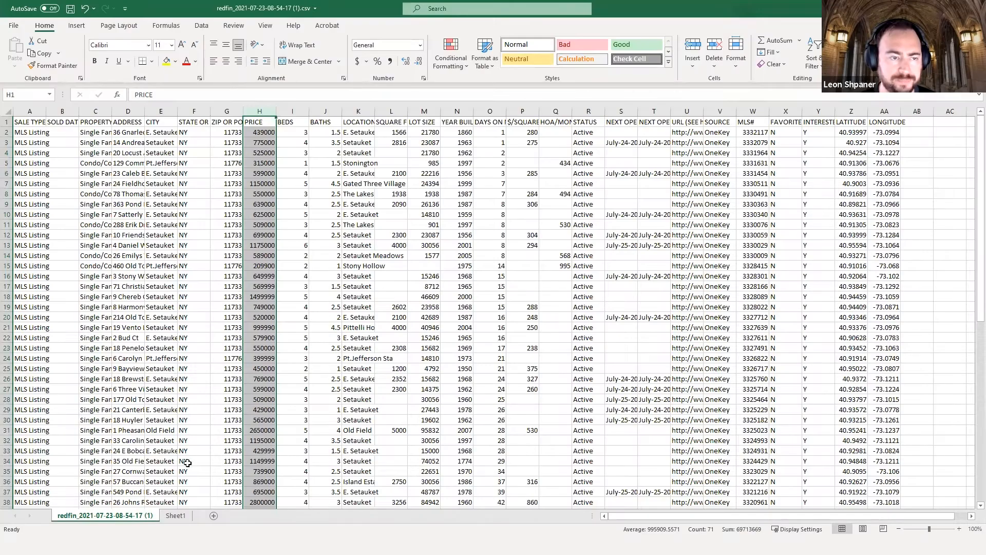
On Sheet1 compute =AVERAGE(A2:A71) in C2 and =MEDIAN(A3:A72) in C3.
{"action": "left_click", "coordinate": [176, 515]}
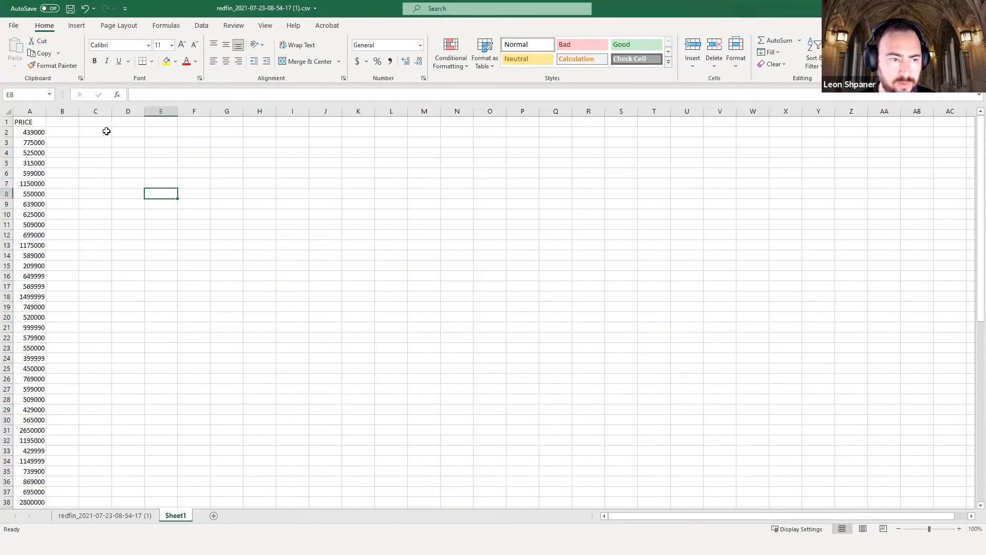
{"action": "type", "text": "=me"}
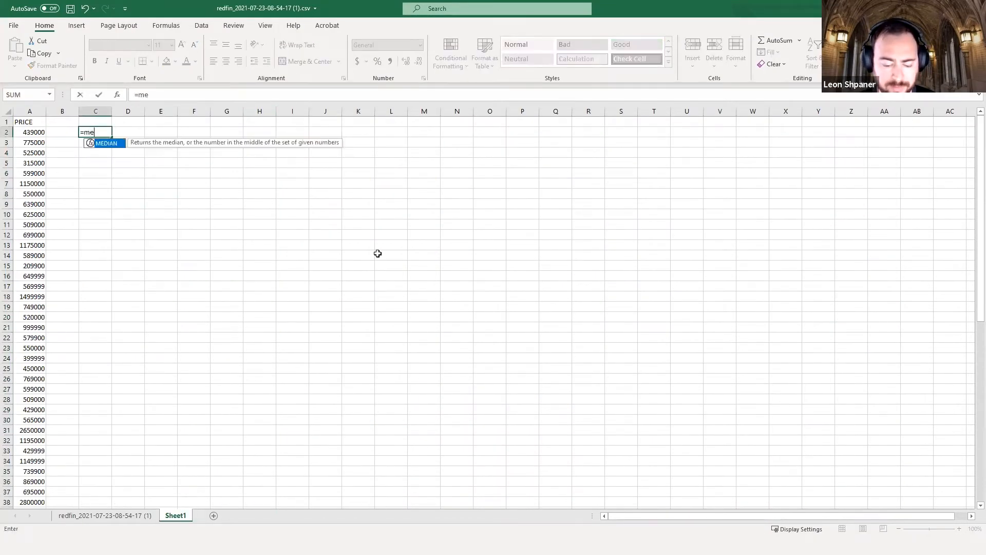
{"action": "type", "text": "an(A2:A71"}
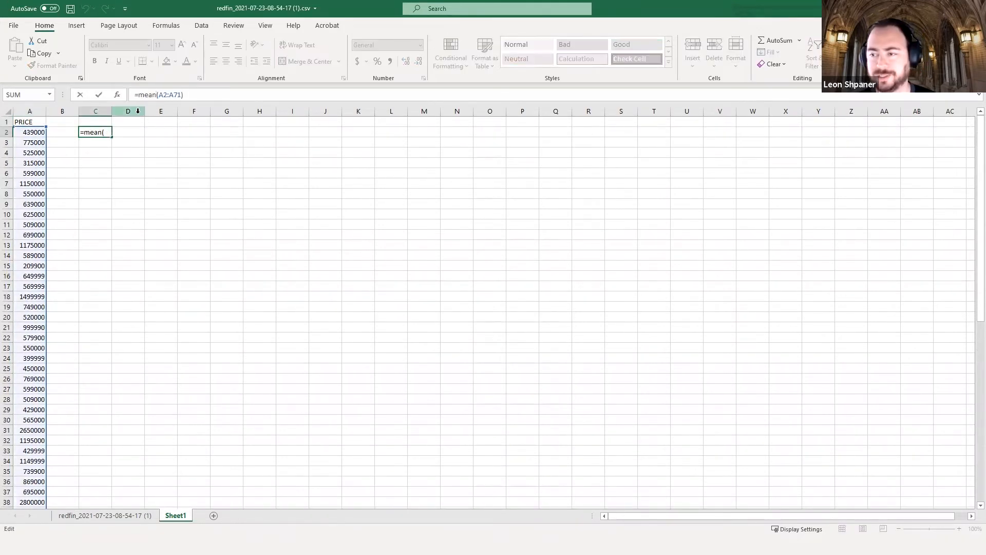
{"action": "type", "text": "avew"}
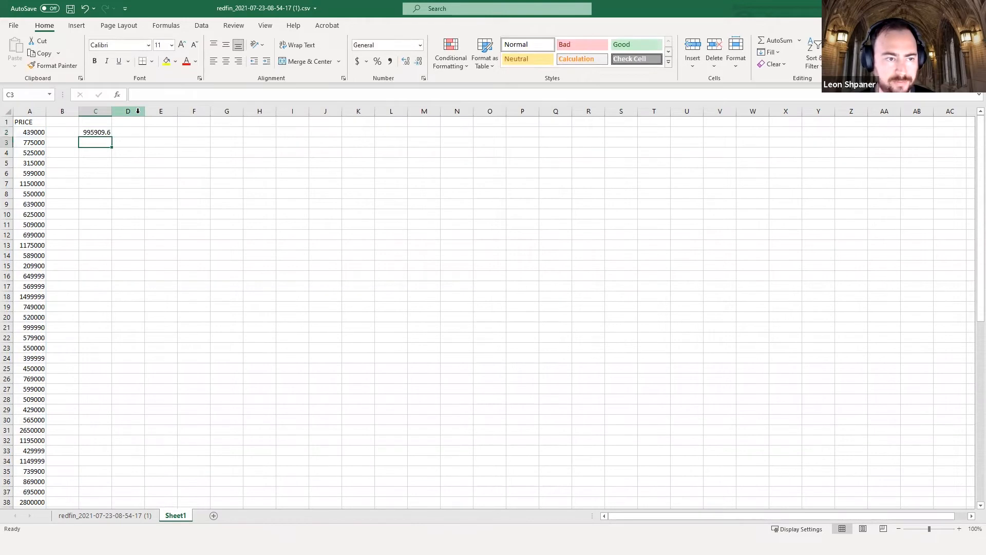
{"action": "left_click", "coordinate": [95, 132]}
{"action": "type", "text": "=med(A3:A72)"}
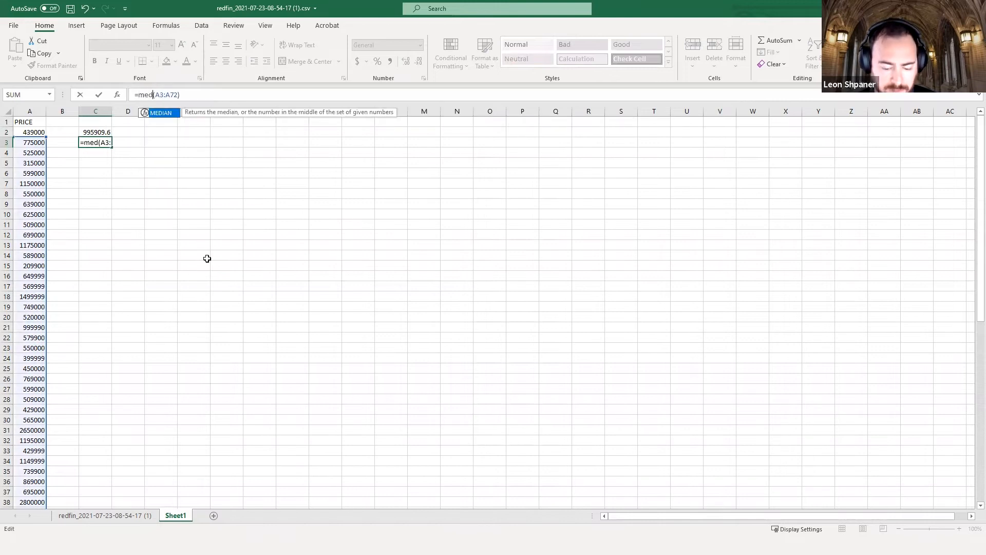
{"action": "key", "text": "Return"}
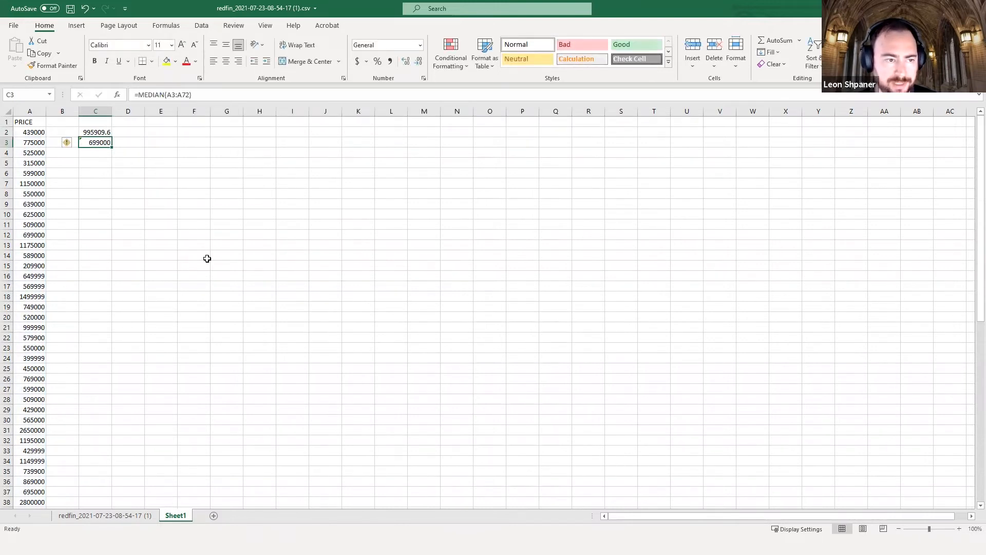
Clear the average (995,909.6) and median (699,000) results from C2:C3.
{"action": "left_click", "coordinate": [94, 133]}
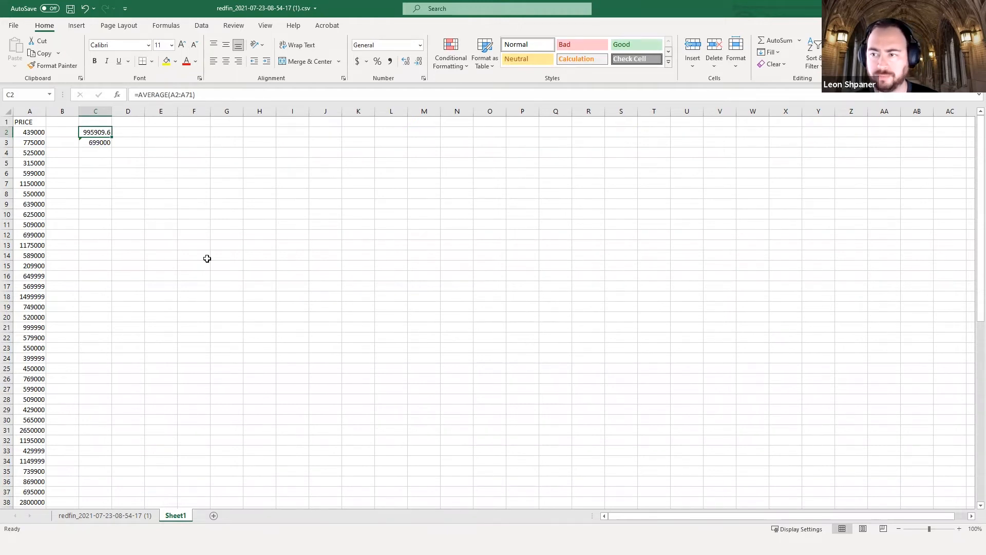
{"action": "key", "text": "Delete"}
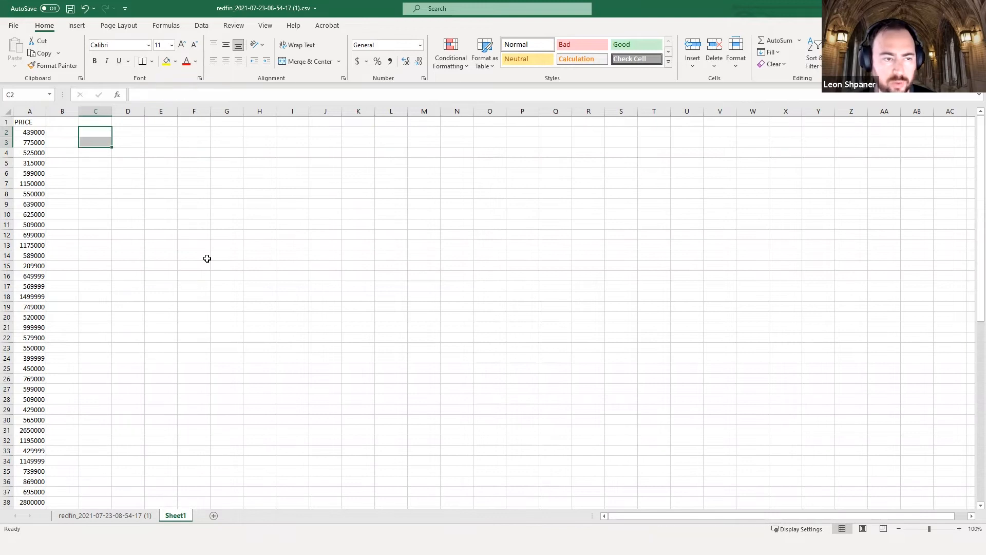
{"action": "left_click", "coordinate": [194, 255]}
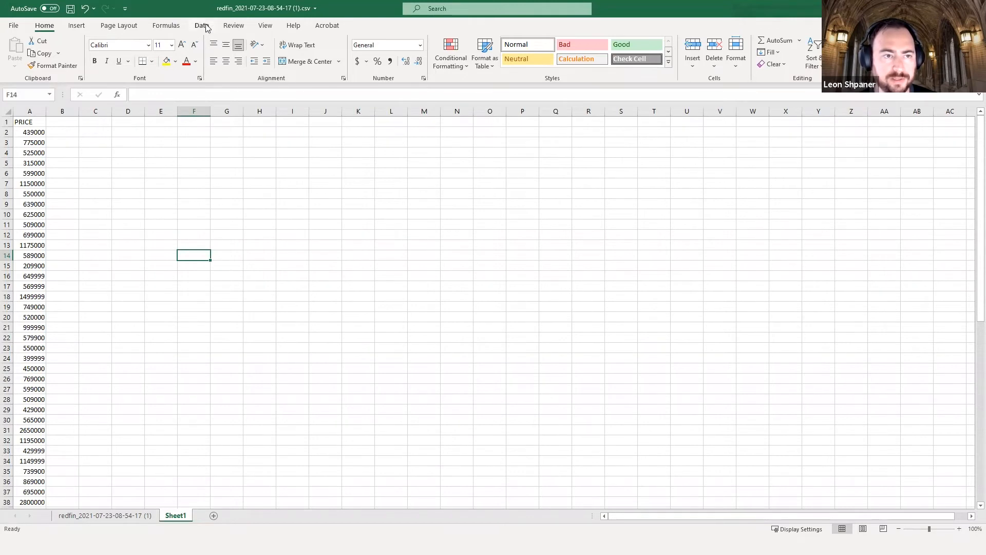
Check the Data ribbon for Data Analysis, then head to File for Excel Options.
{"action": "left_click", "coordinate": [201, 25]}
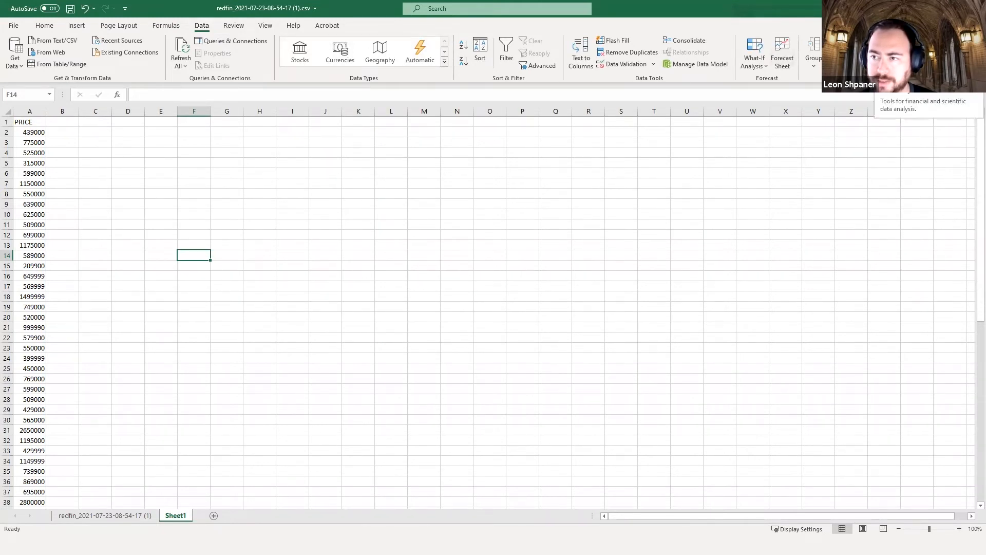
{"action": "mouse_move", "coordinate": [768, 86]}
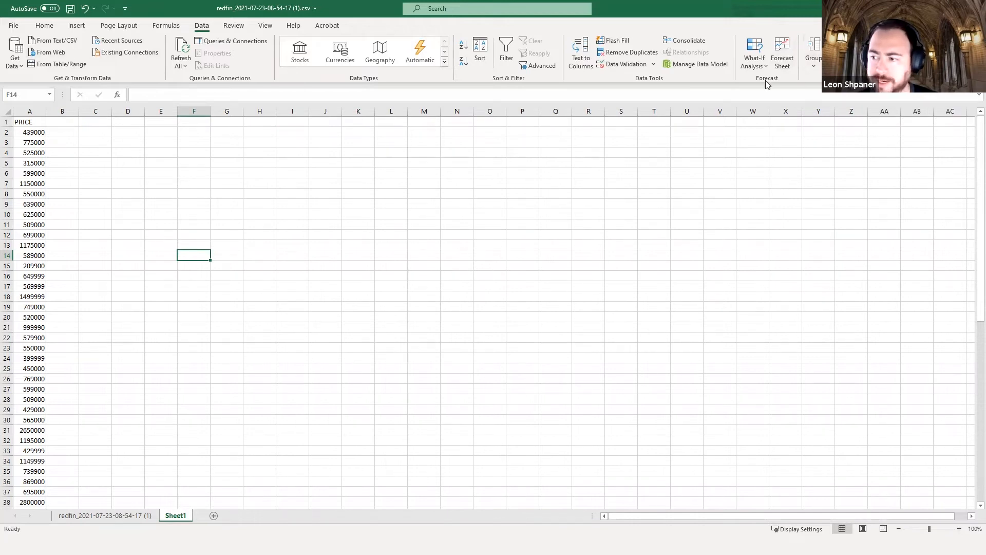
{"action": "left_click", "coordinate": [12, 25]}
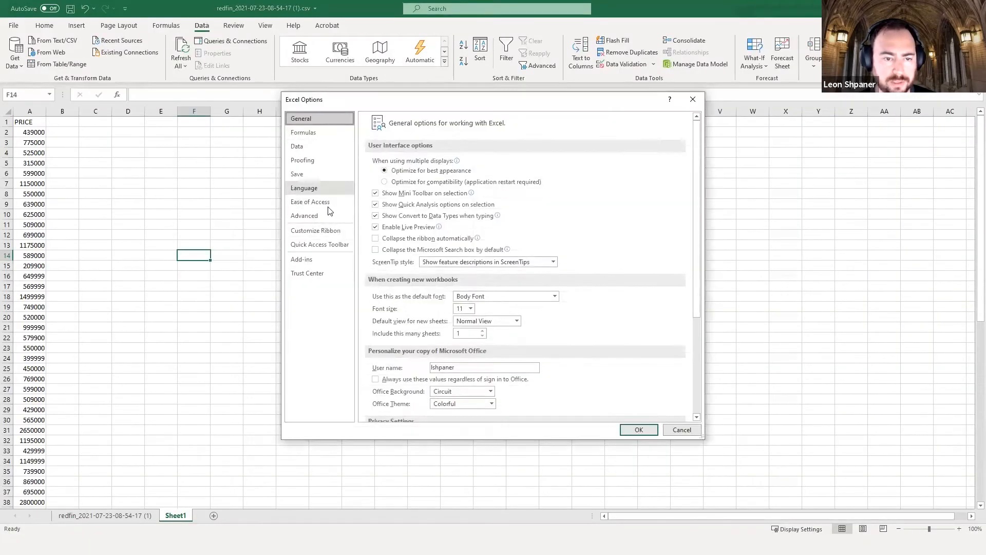
{"action": "mouse_move", "coordinate": [315, 259]}
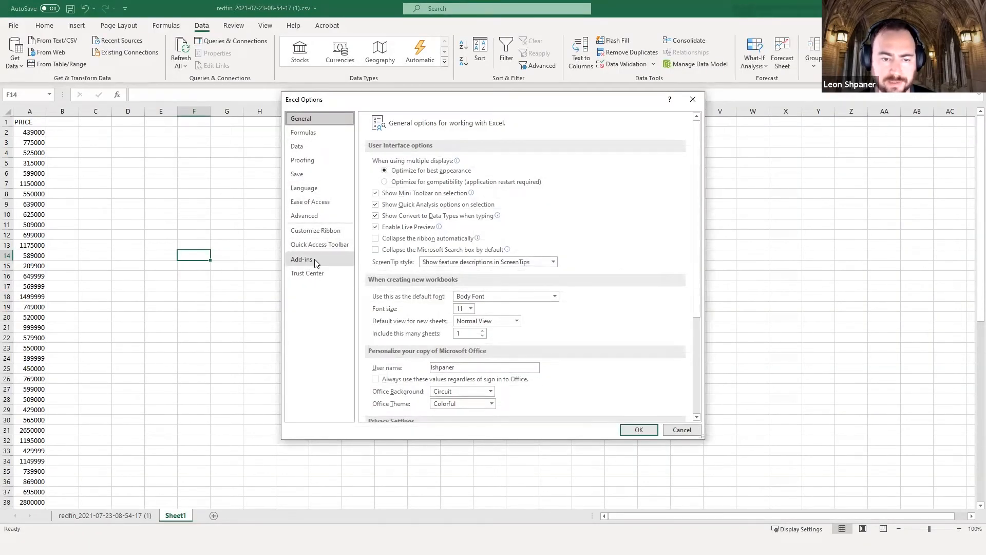
Enable the Analysis ToolPak add-in via Options > Add-ins > Go and confirm.
{"action": "left_click", "coordinate": [301, 259]}
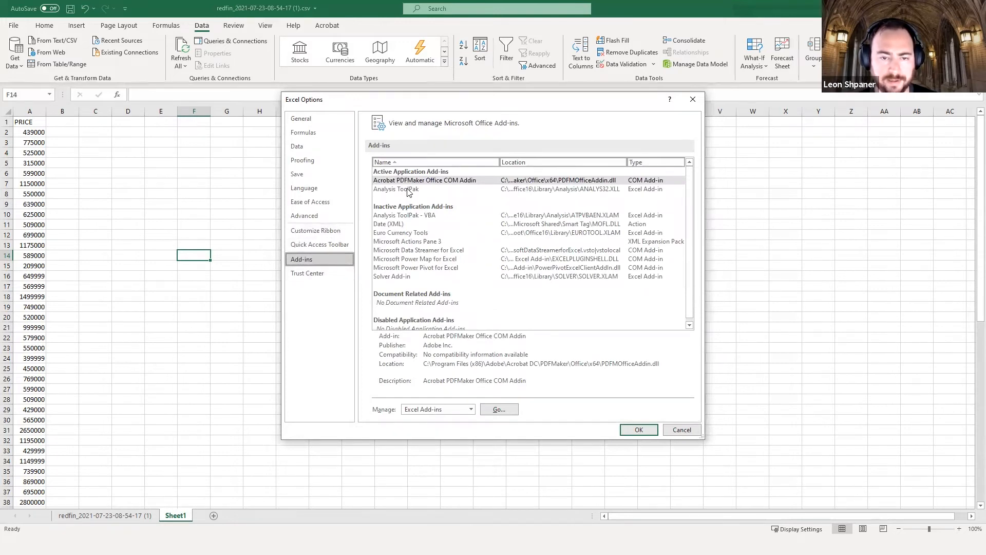
{"action": "left_click", "coordinate": [397, 189]}
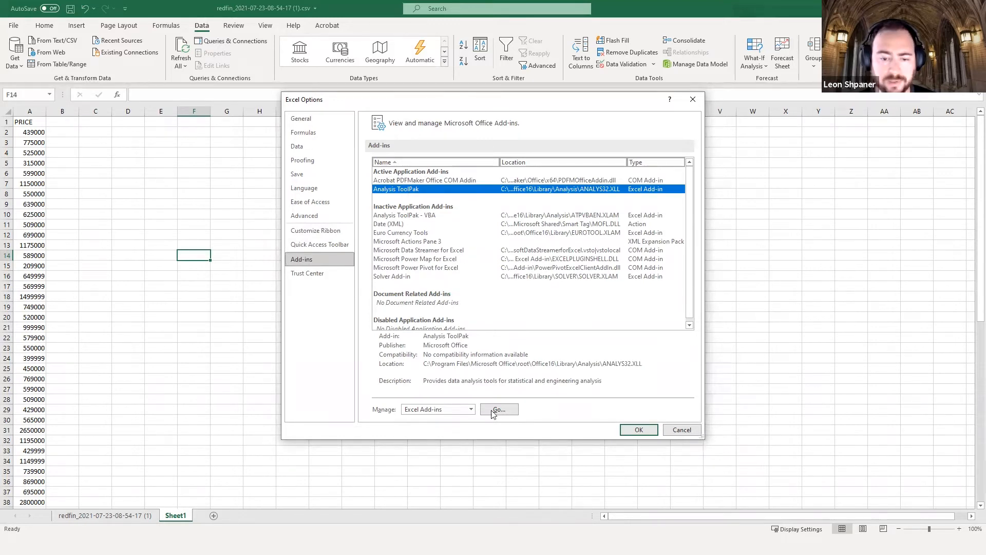
{"action": "mouse_move", "coordinate": [391, 192]}
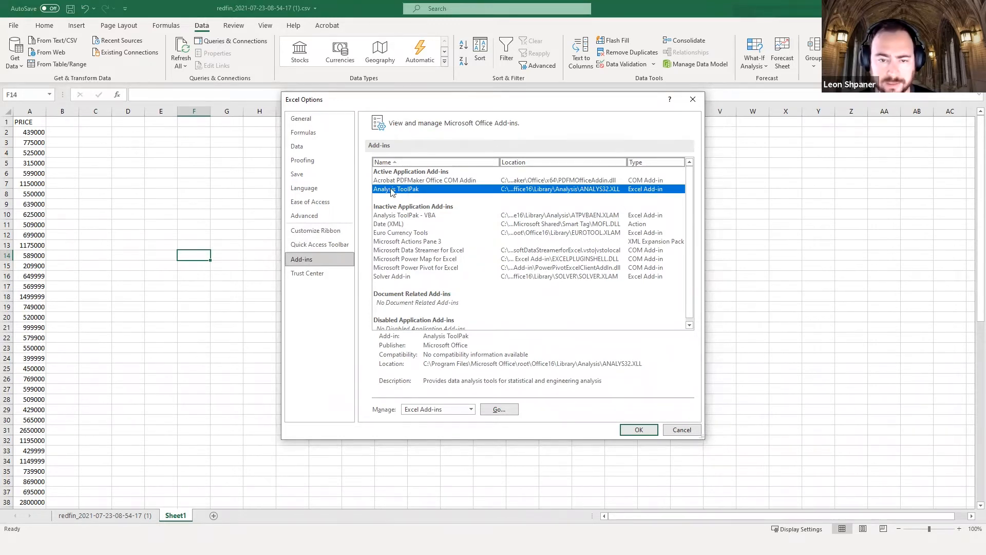
{"action": "mouse_move", "coordinate": [387, 417]}
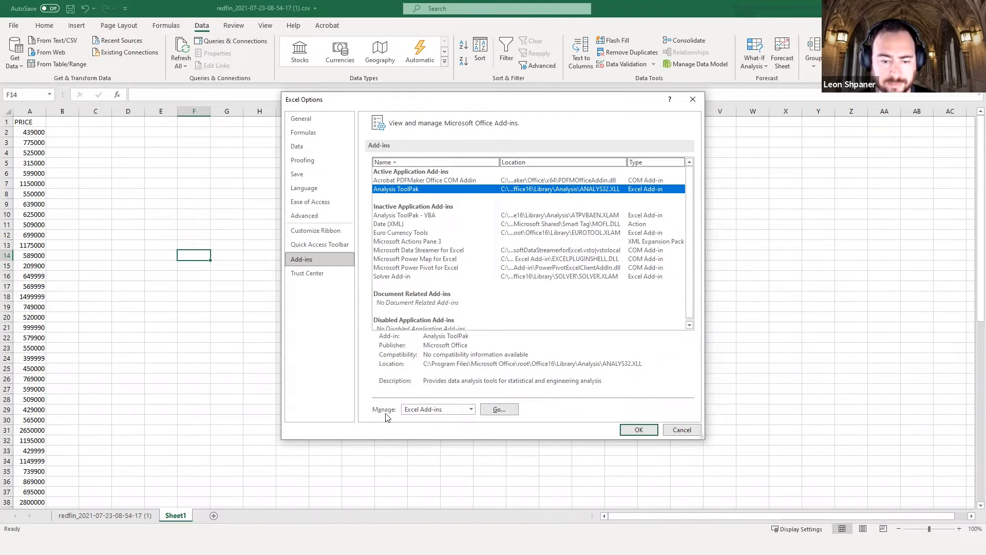
{"action": "mouse_move", "coordinate": [500, 410]}
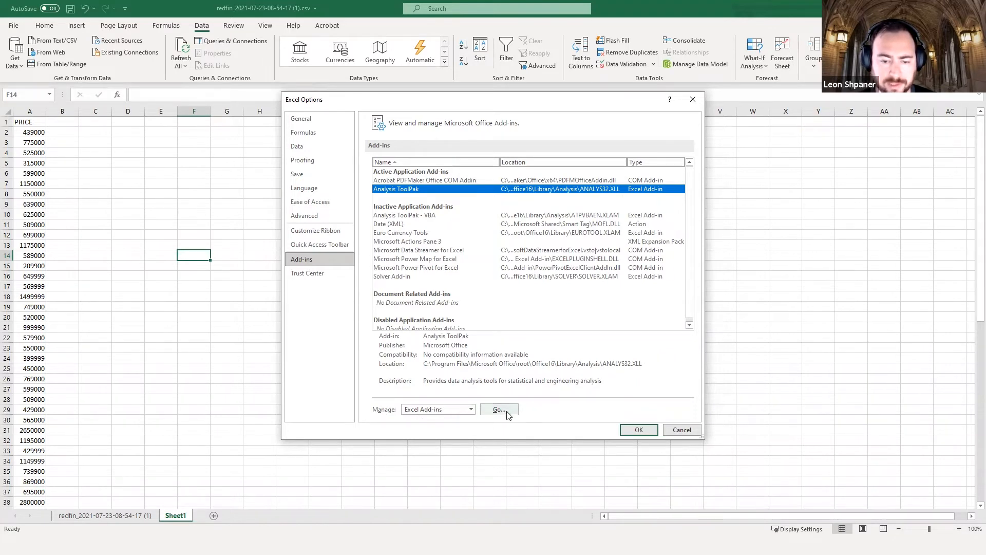
{"action": "left_click", "coordinate": [499, 410]}
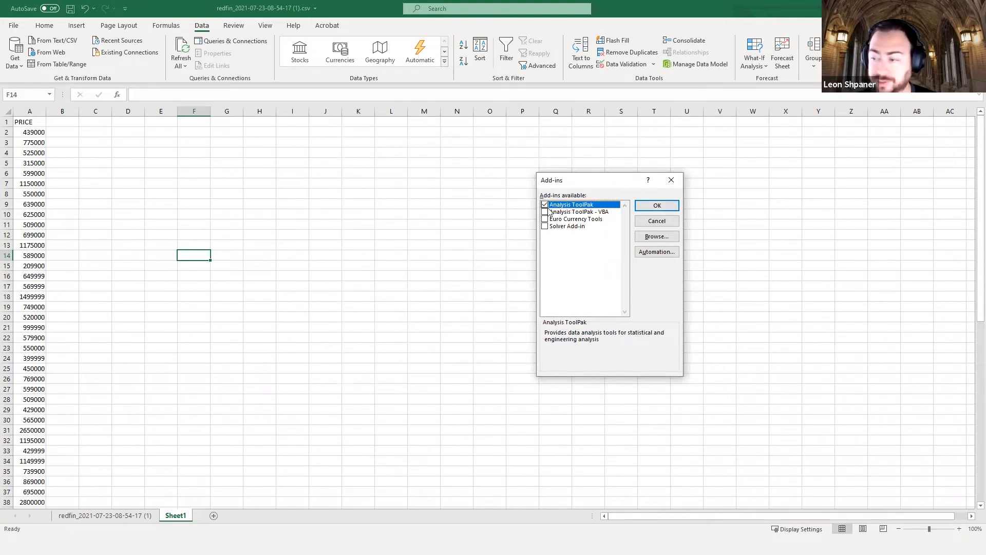
{"action": "left_click", "coordinate": [657, 206]}
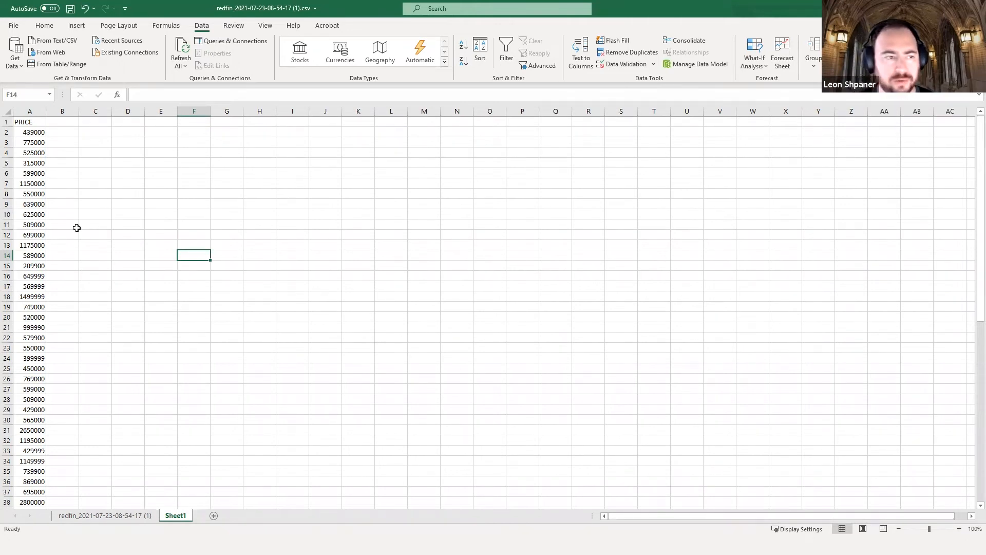
Select the PRICE column and choose Descriptive Statistics from Data Analysis.
{"action": "left_click", "coordinate": [29, 121]}
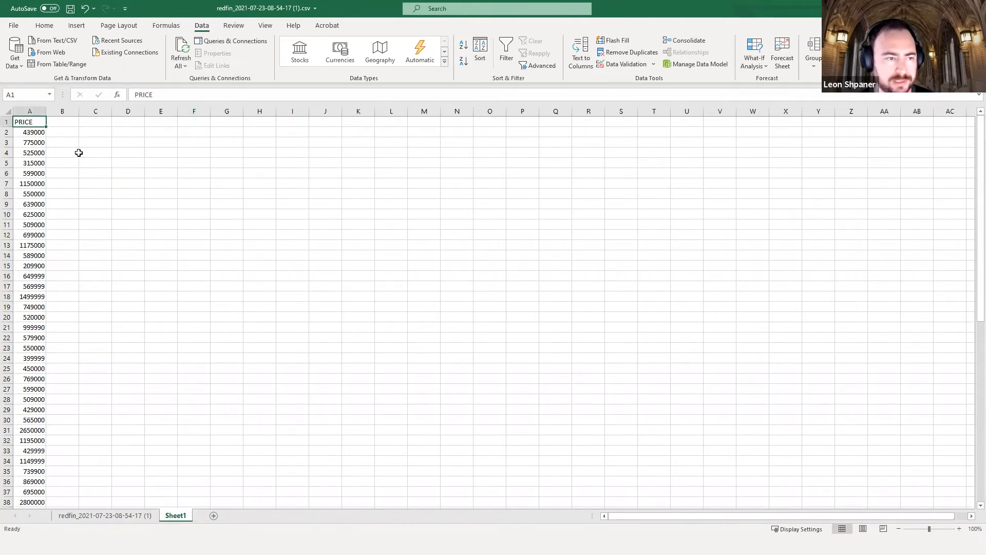
{"action": "left_click", "coordinate": [29, 133]}
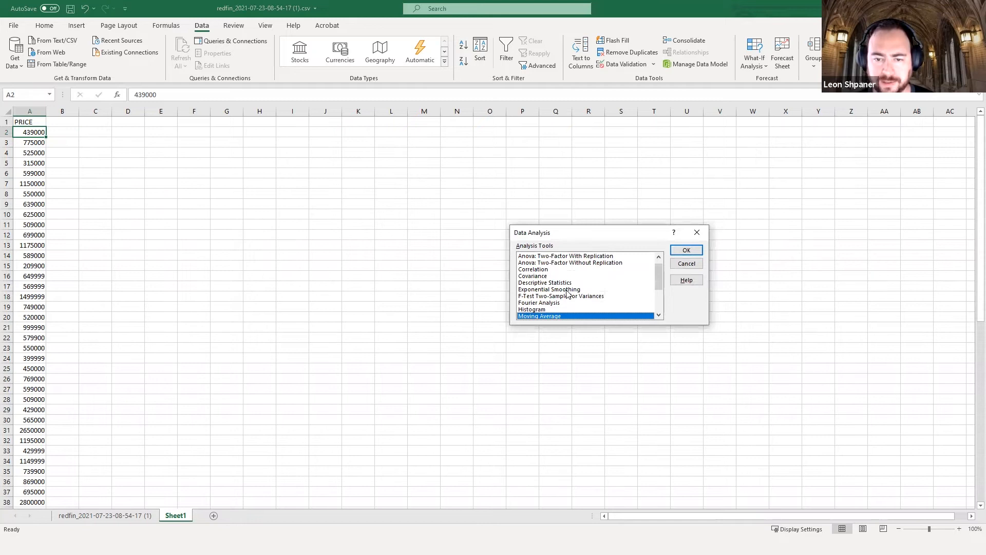
{"action": "left_click", "coordinate": [544, 281]}
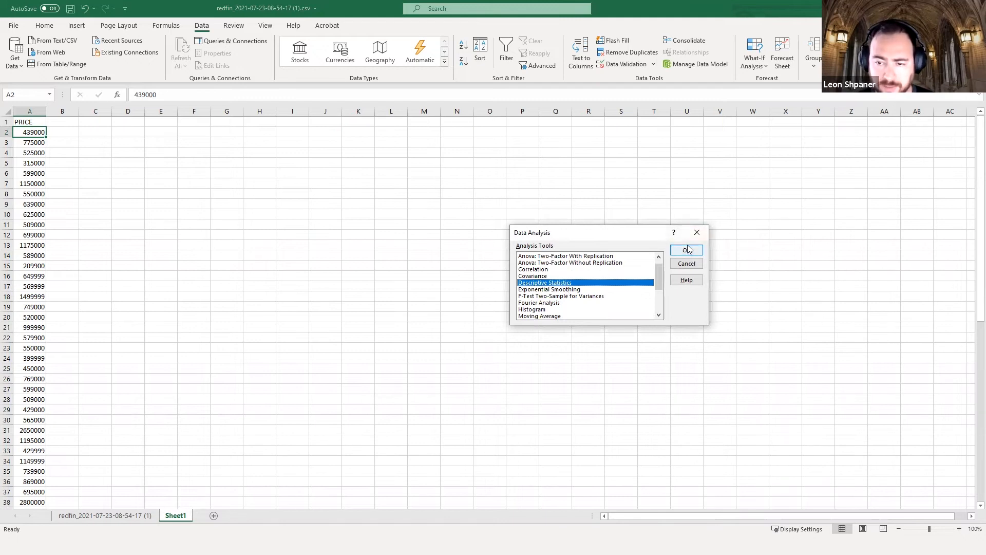
{"action": "left_click", "coordinate": [685, 250]}
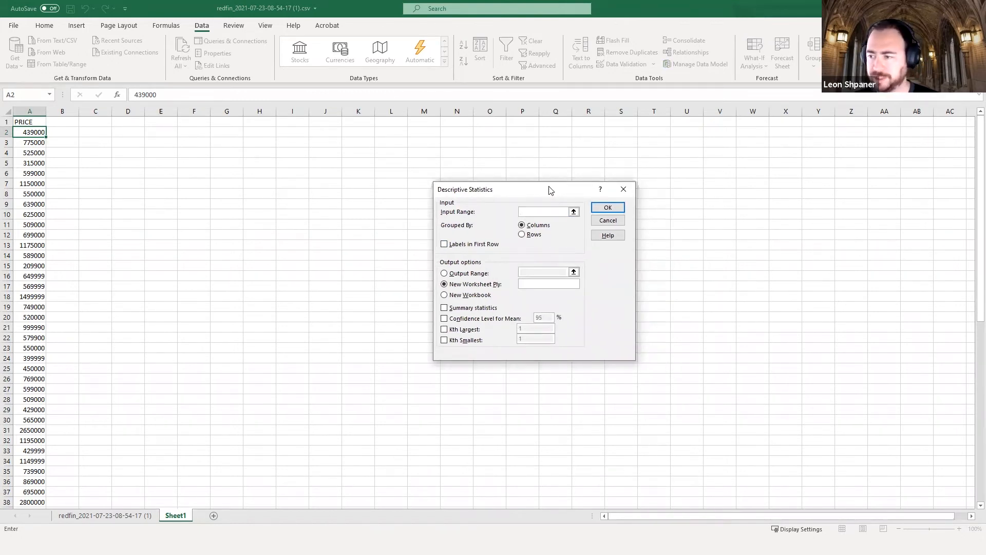
Fill the Descriptive Statistics input range with price cells A2:A71.
{"action": "left_click", "coordinate": [543, 212]}
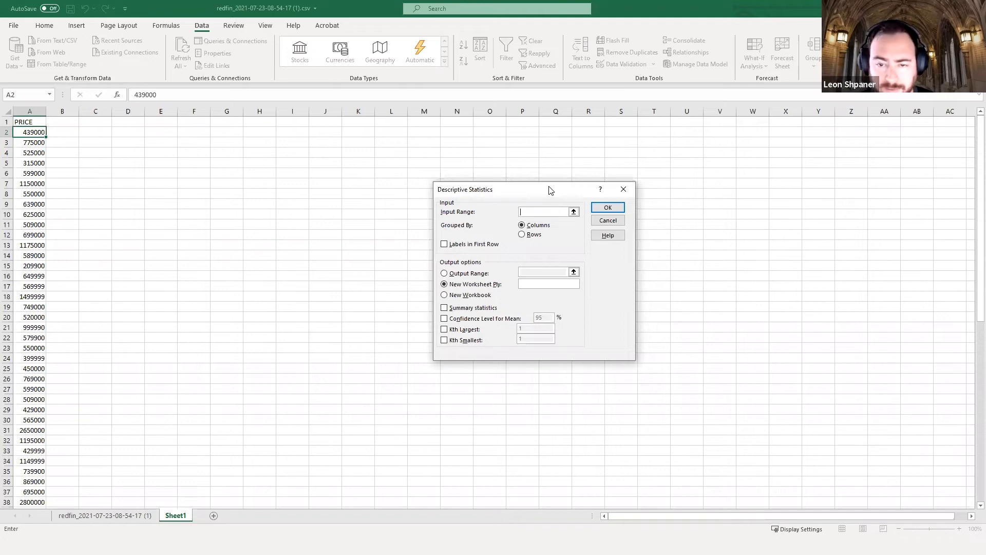
{"action": "mouse_move", "coordinate": [467, 234]}
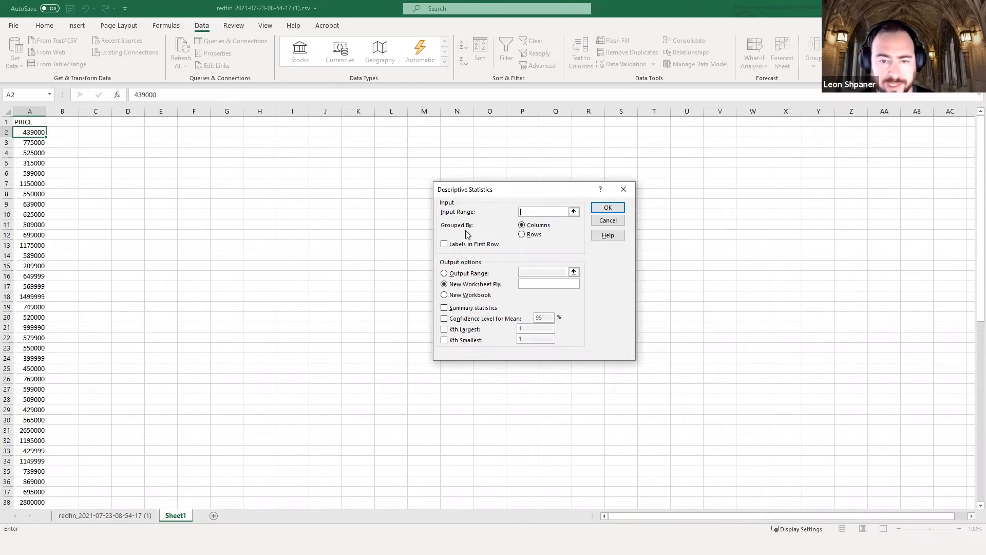
{"action": "left_click", "coordinate": [29, 132]}
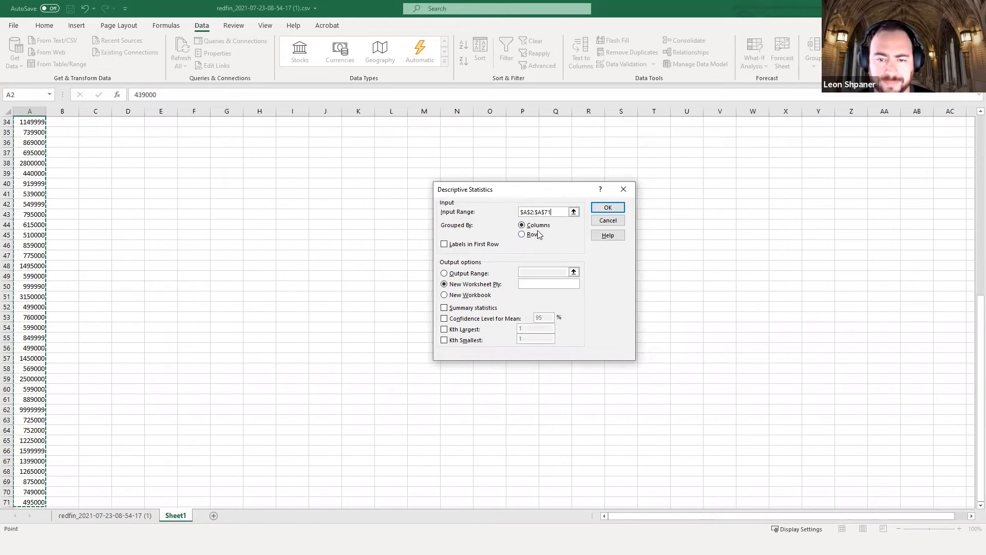
{"action": "scroll", "scroll_direction": "up", "scroll_amount": 3}
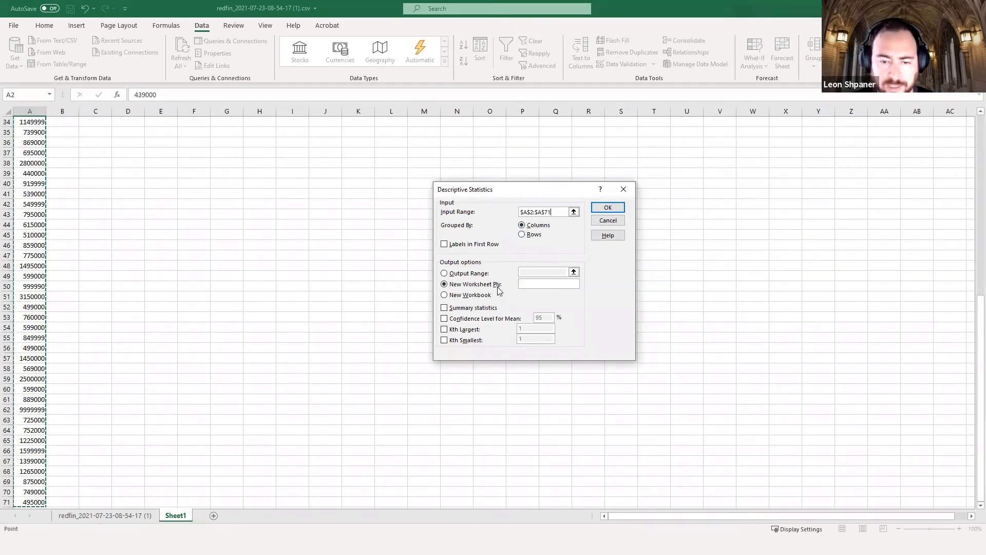
{"action": "mouse_move", "coordinate": [489, 286]}
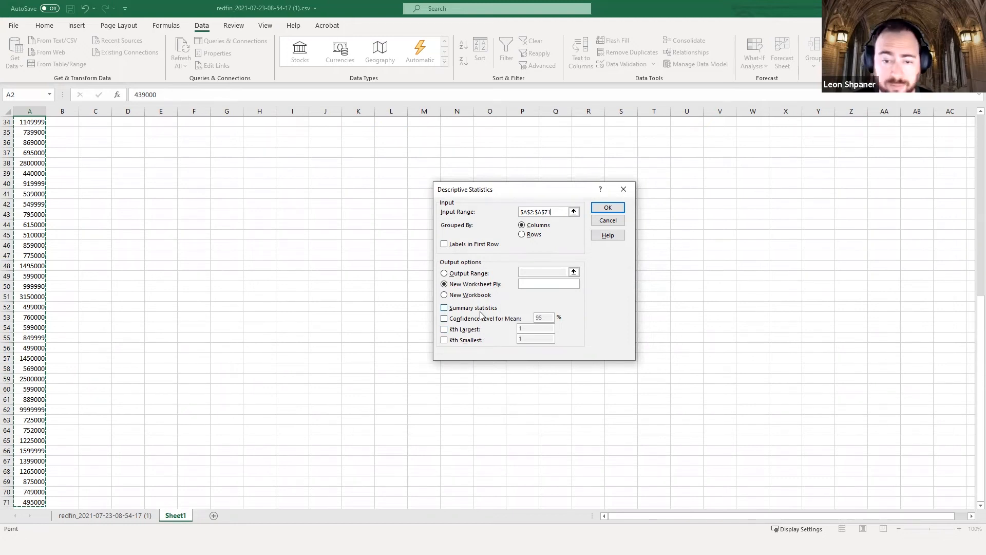
Tick Summary statistics and run the analysis to a new worksheet.
{"action": "left_click", "coordinate": [443, 308]}
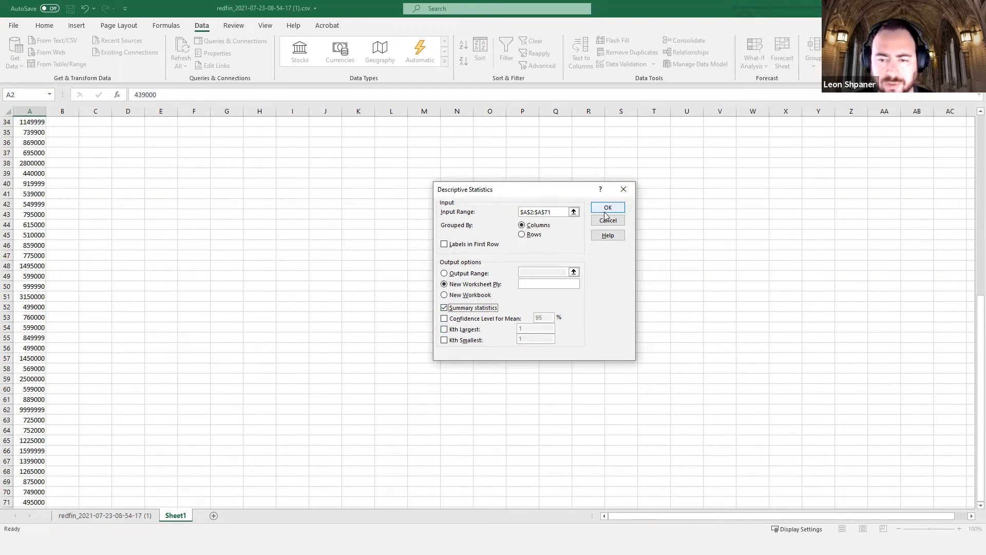
{"action": "left_click", "coordinate": [607, 208]}
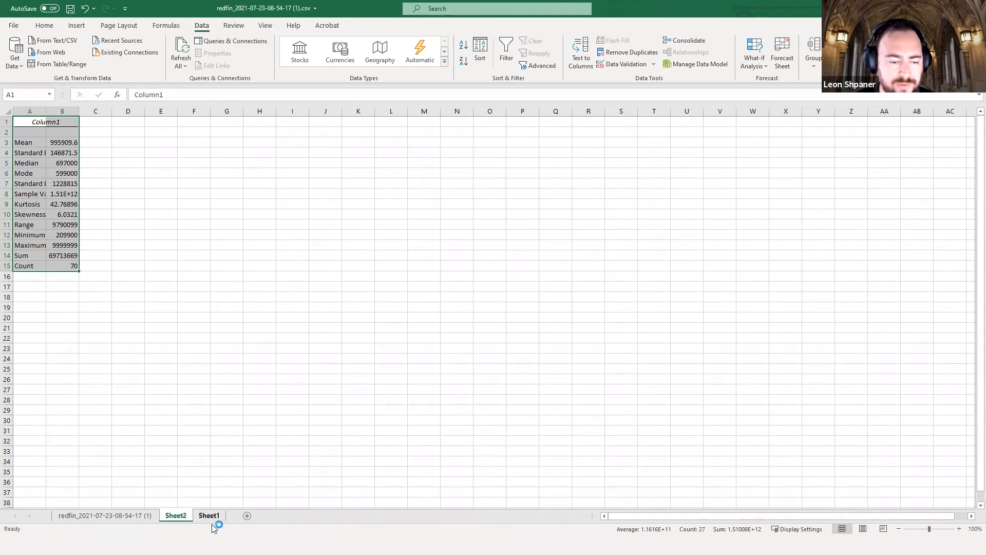
{"action": "left_click", "coordinate": [176, 515]}
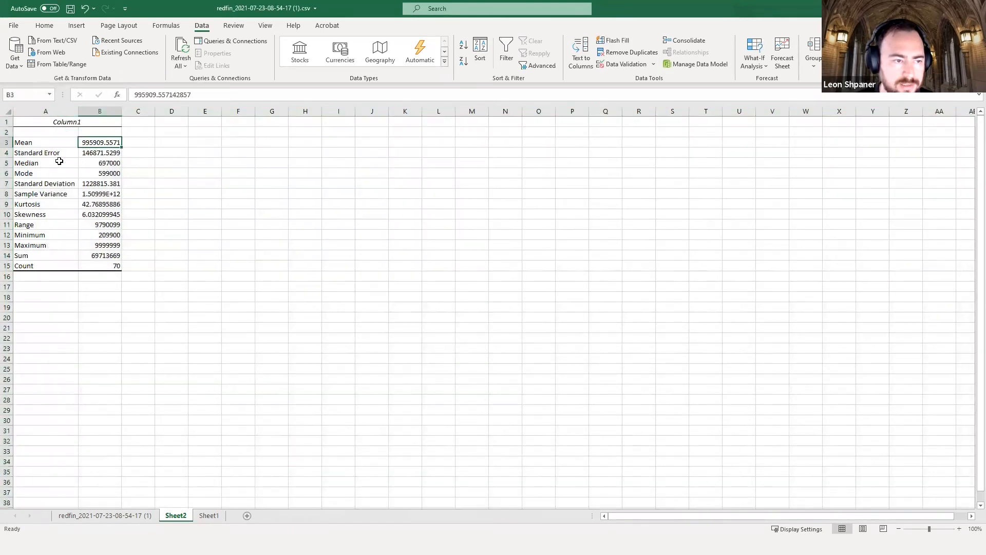
{"action": "left_click", "coordinate": [45, 142]}
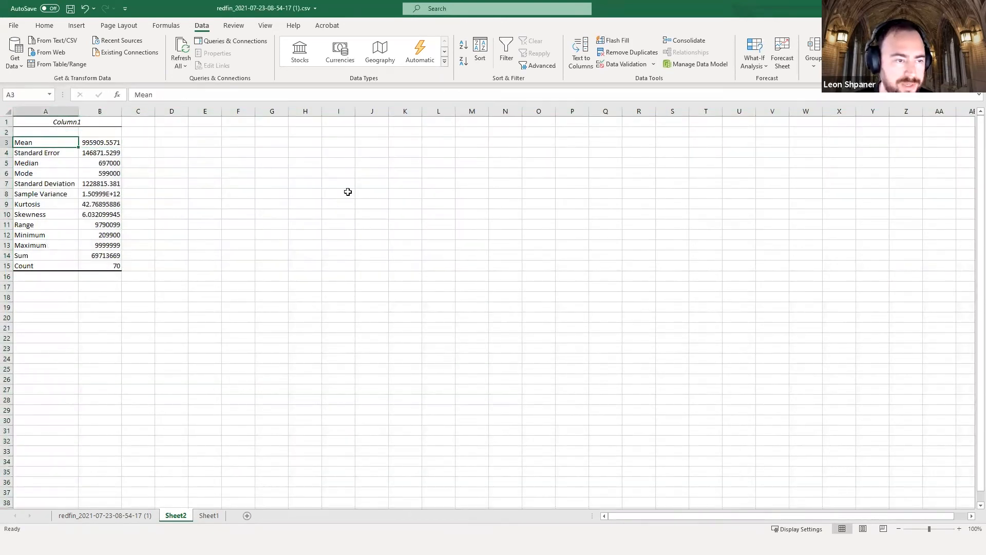
{"action": "left_click", "coordinate": [100, 142]}
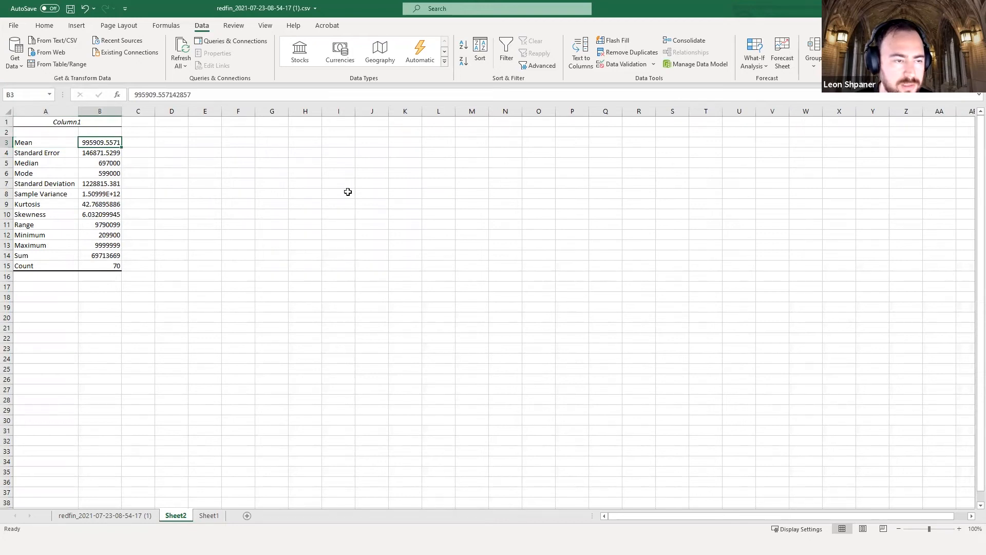
{"action": "left_click", "coordinate": [99, 163]}
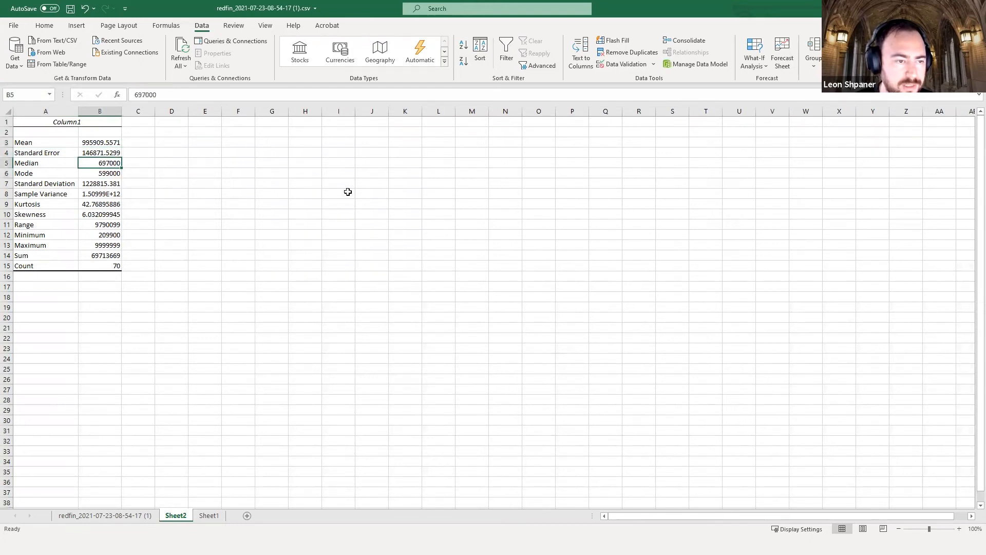
{"action": "left_click", "coordinate": [99, 183]}
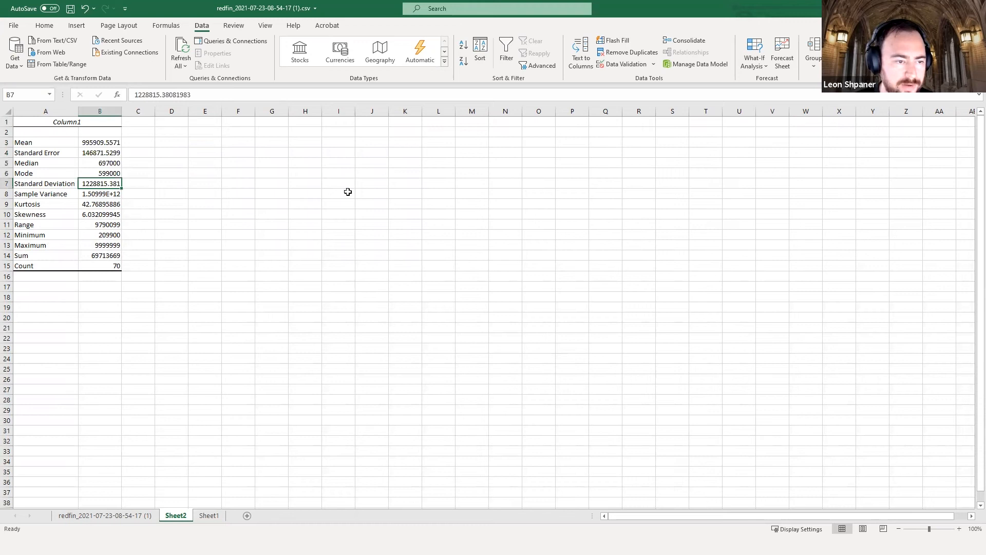
{"action": "left_click", "coordinate": [100, 225]}
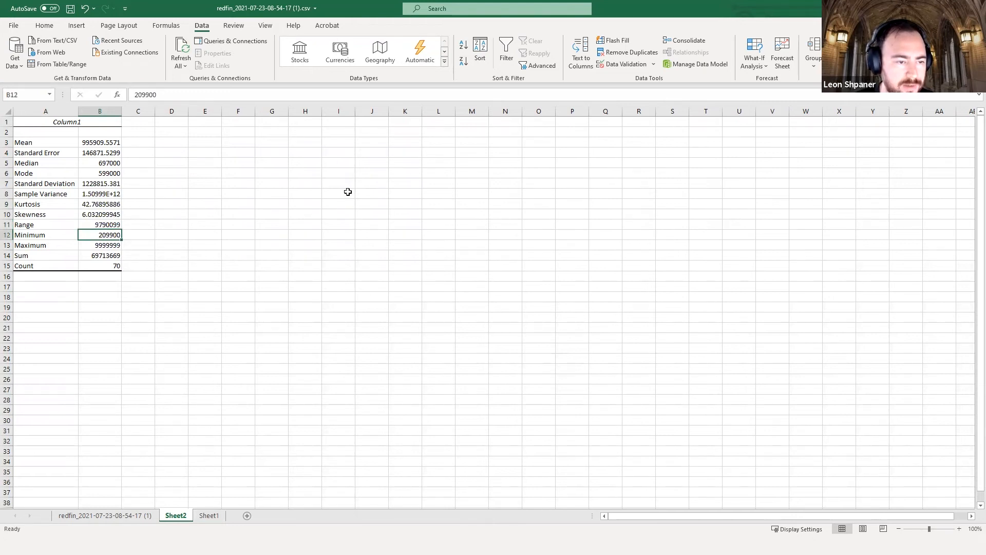
{"action": "left_click", "coordinate": [45, 122]}
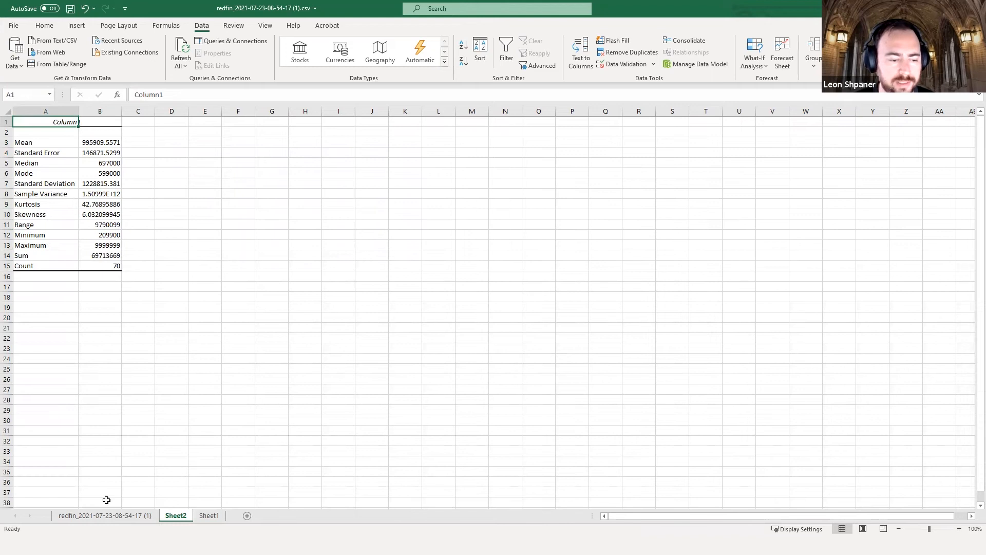
Rerun Descriptive Statistics from Sheet1 on $A$1:$A$71, hitting the non-numeric data warning.
{"action": "left_click", "coordinate": [209, 515]}
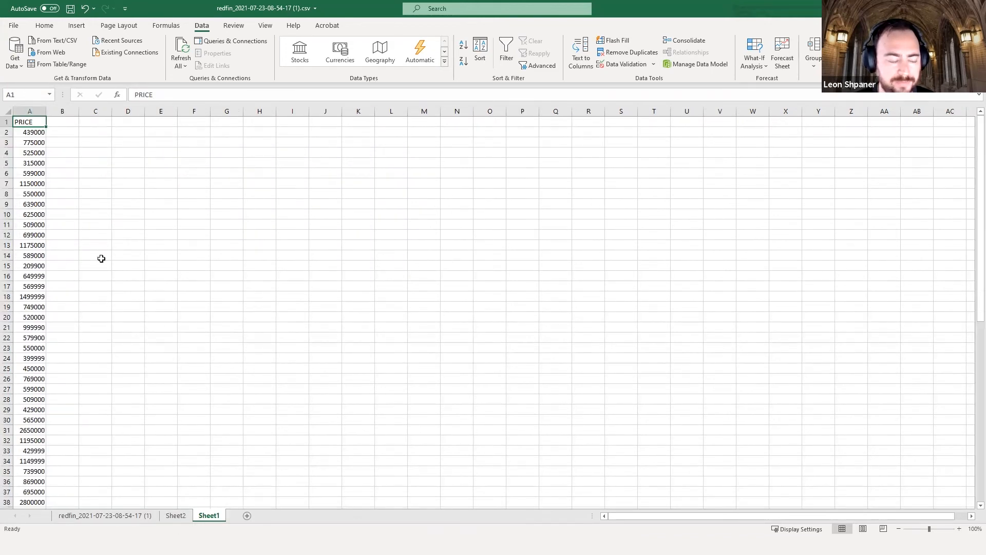
{"action": "mouse_move", "coordinate": [142, 172]}
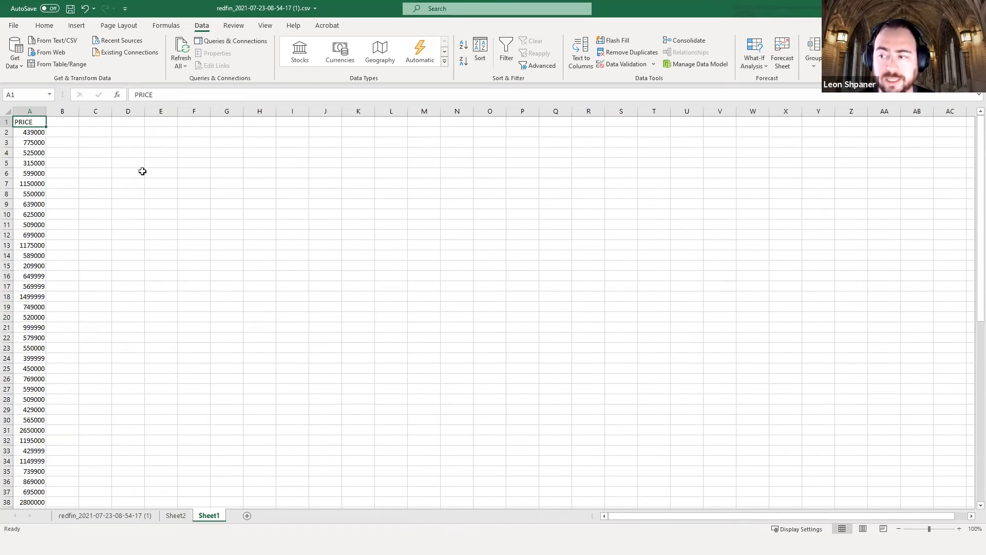
{"action": "mouse_move", "coordinate": [140, 40]}
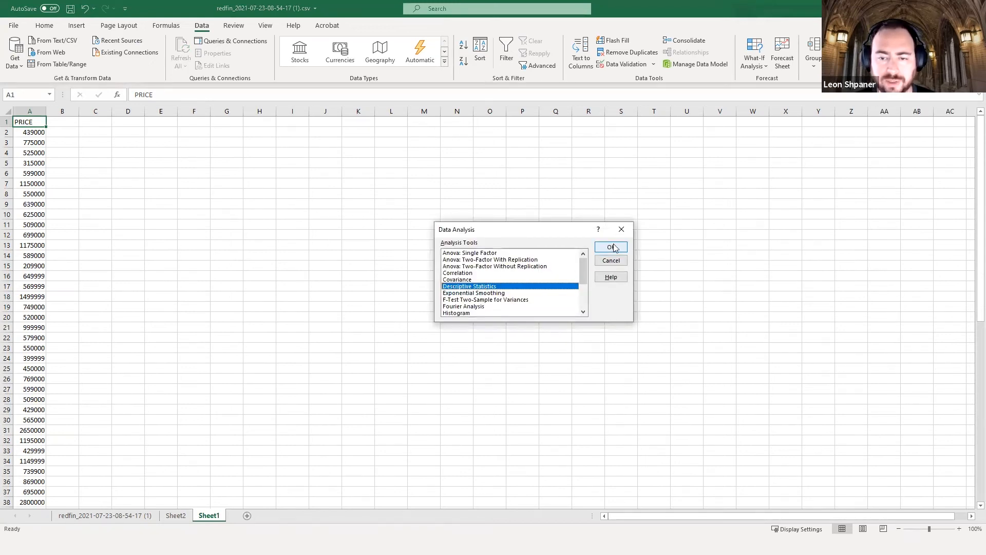
{"action": "left_click", "coordinate": [610, 246]}
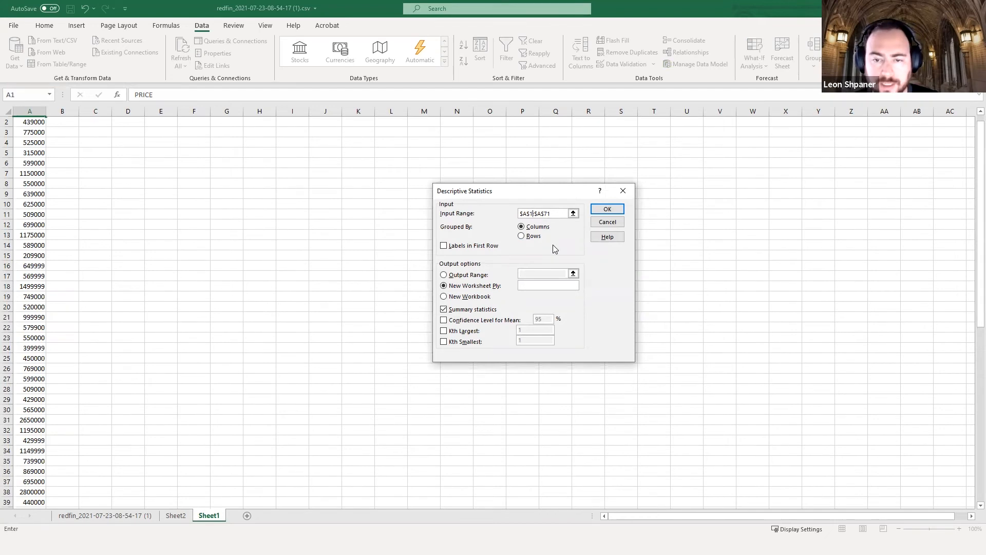
{"action": "left_click", "coordinate": [606, 209]}
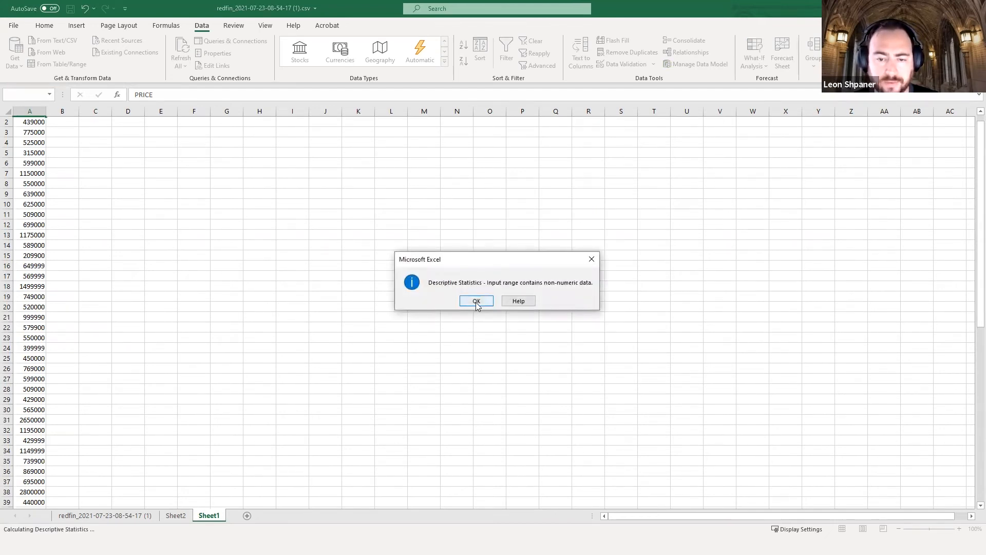
Dismiss the warning, tick Labels in First Row and output PRICE statistics to new Sheet3.
{"action": "left_click", "coordinate": [476, 301]}
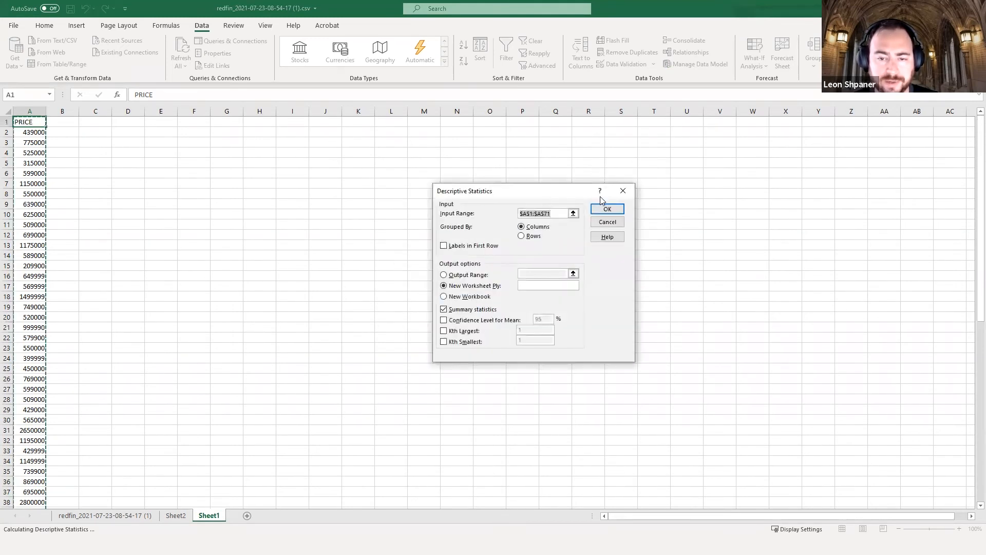
{"action": "mouse_move", "coordinate": [475, 254]}
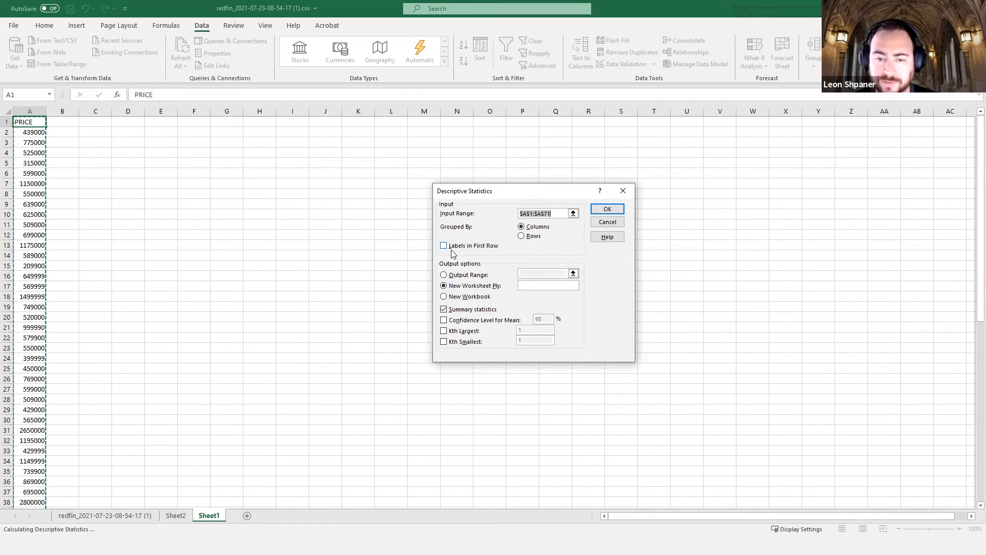
{"action": "left_click", "coordinate": [607, 209]}
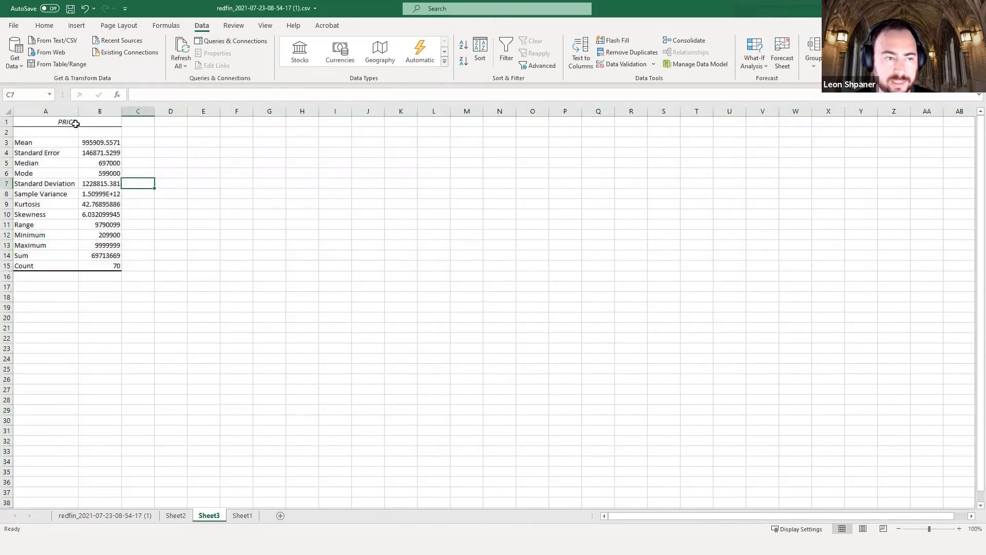
{"action": "left_click", "coordinate": [99, 152]}
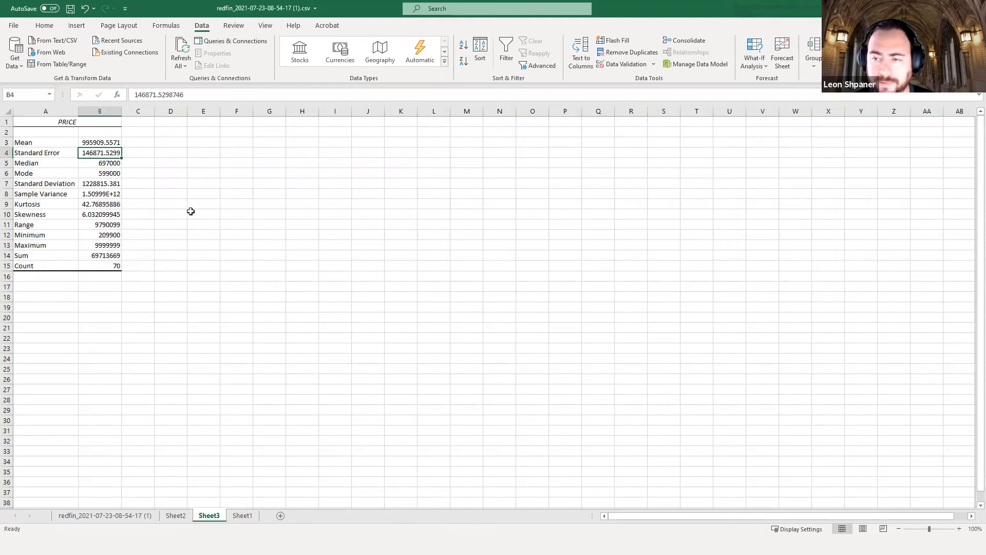
{"action": "left_click", "coordinate": [45, 142]}
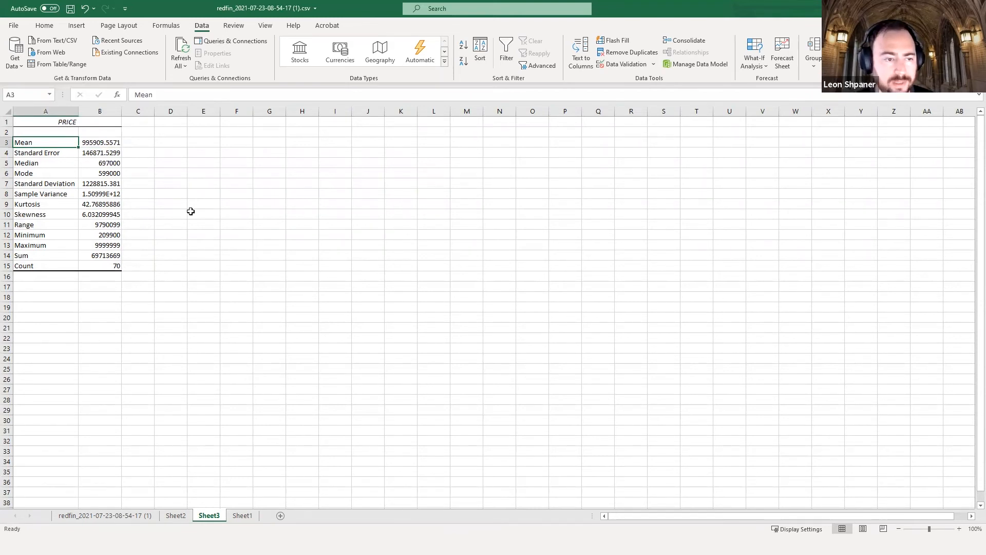
{"action": "left_click", "coordinate": [203, 152]}
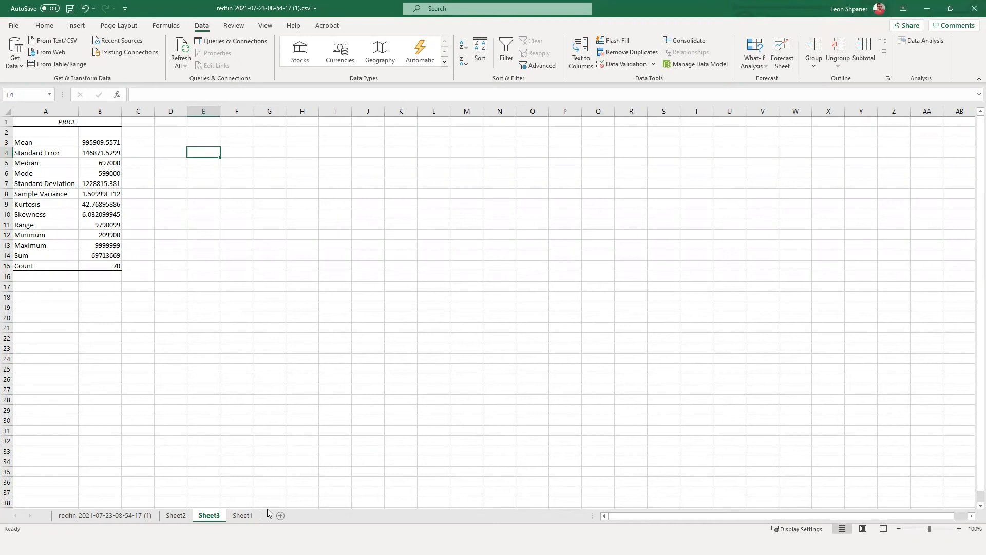
Add blank Sheet4 and abandon a half-started = entry in cell A2.
{"action": "left_click", "coordinate": [278, 515]}
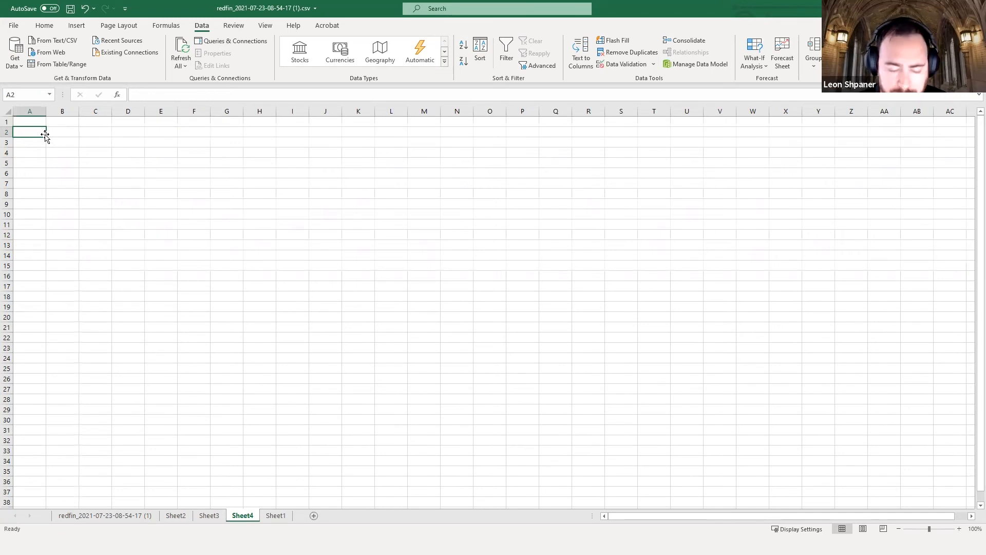
{"action": "type", "text": "="}
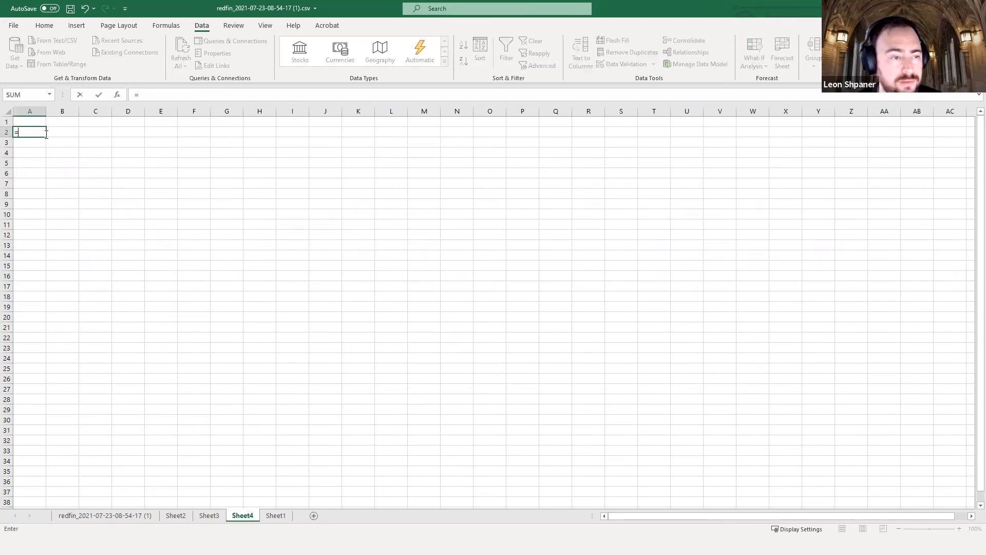
{"action": "key", "text": "Escape"}
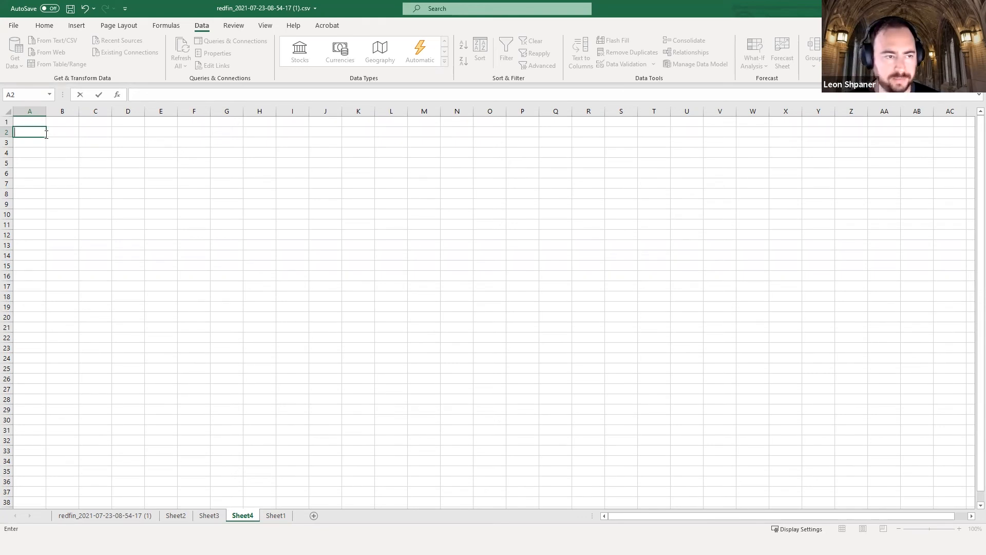
Enter =RAND() in A2 of Sheet4, returning a random fraction (0.438723).
{"action": "type", "text": "="}
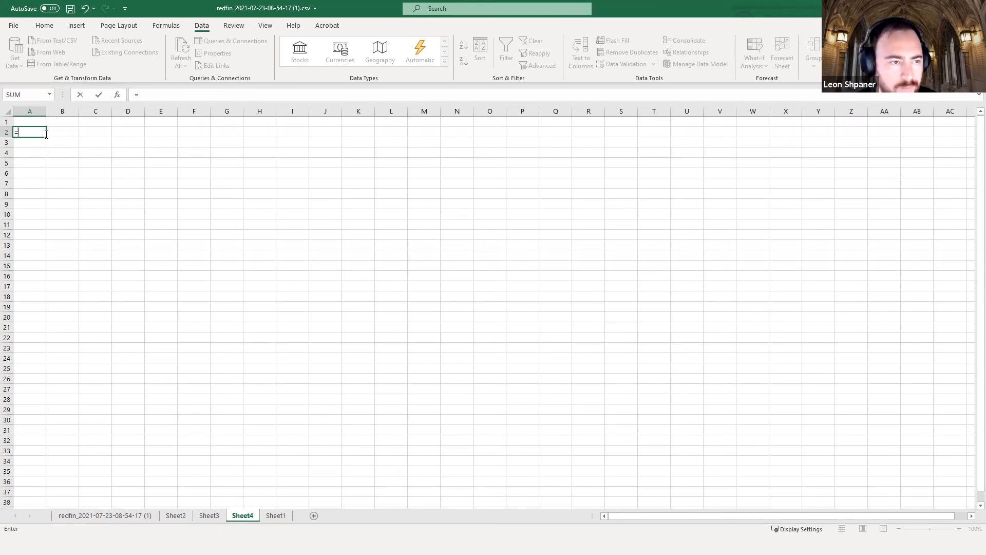
{"action": "type", "text": "rand"}
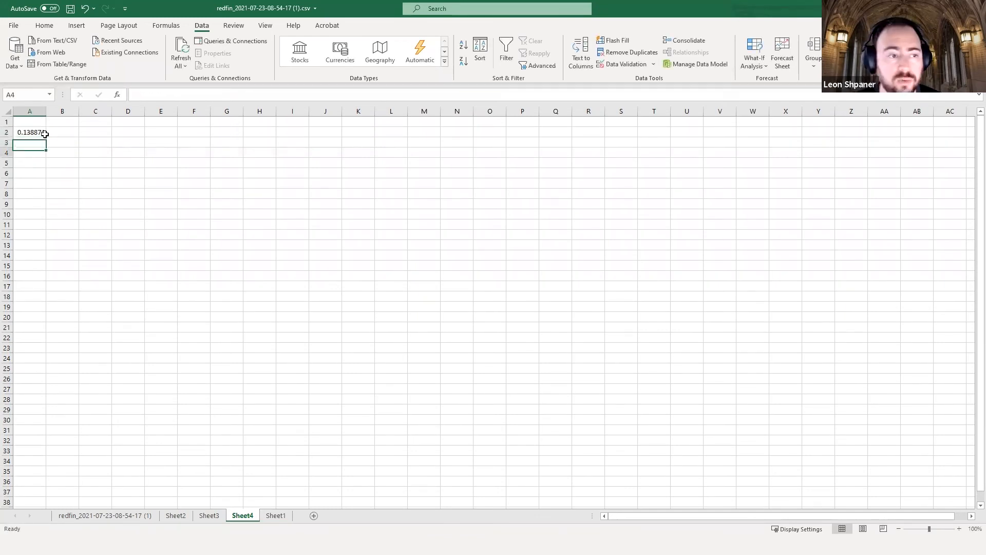
{"action": "left_click", "coordinate": [30, 132]}
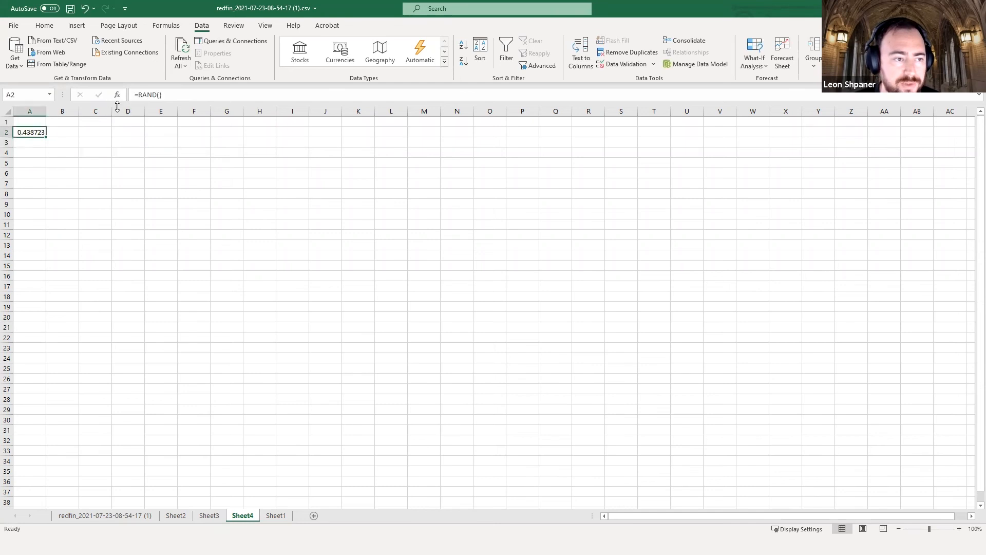
Label A1 Units and B1 Month, with January entered below Month in B2.
{"action": "left_click", "coordinate": [95, 142]}
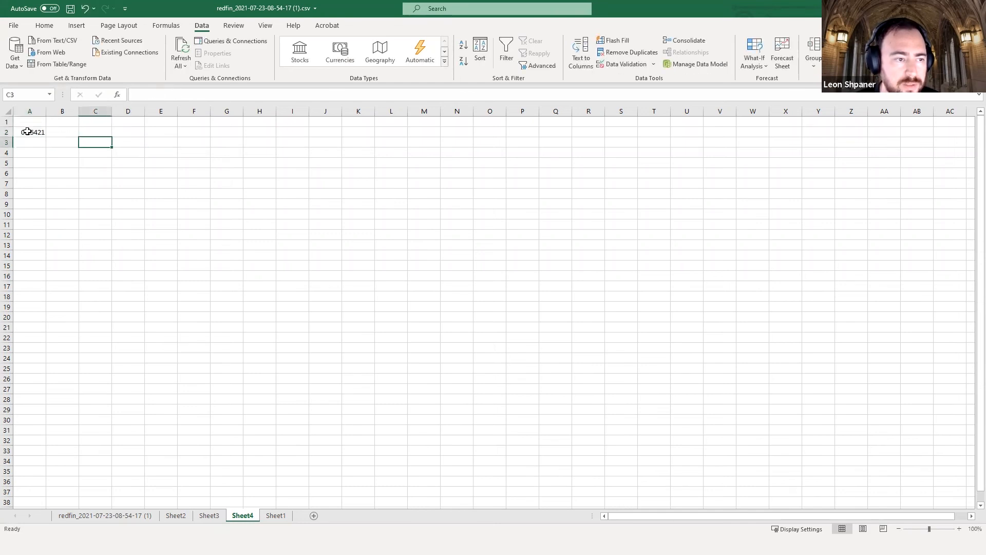
{"action": "left_click", "coordinate": [30, 121]}
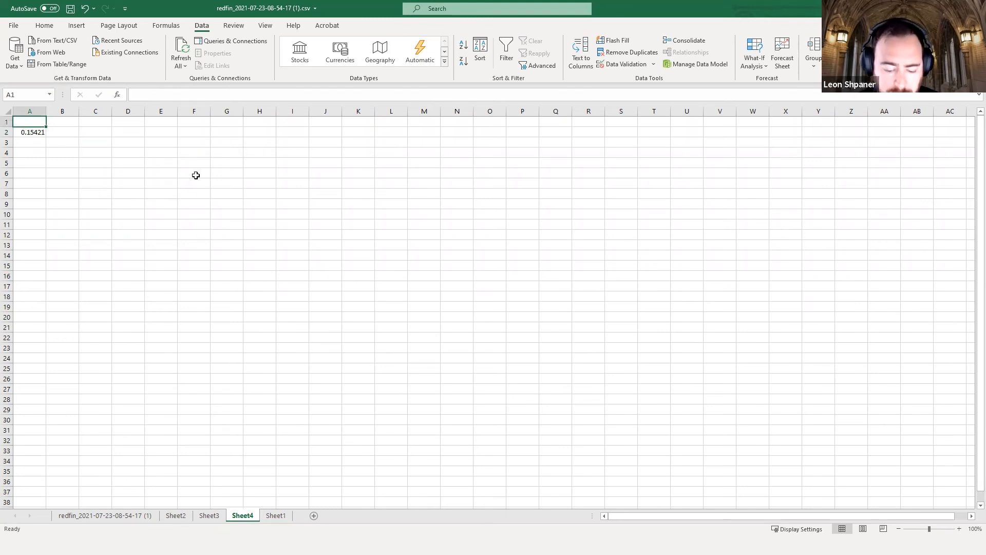
{"action": "type", "text": "Product"}
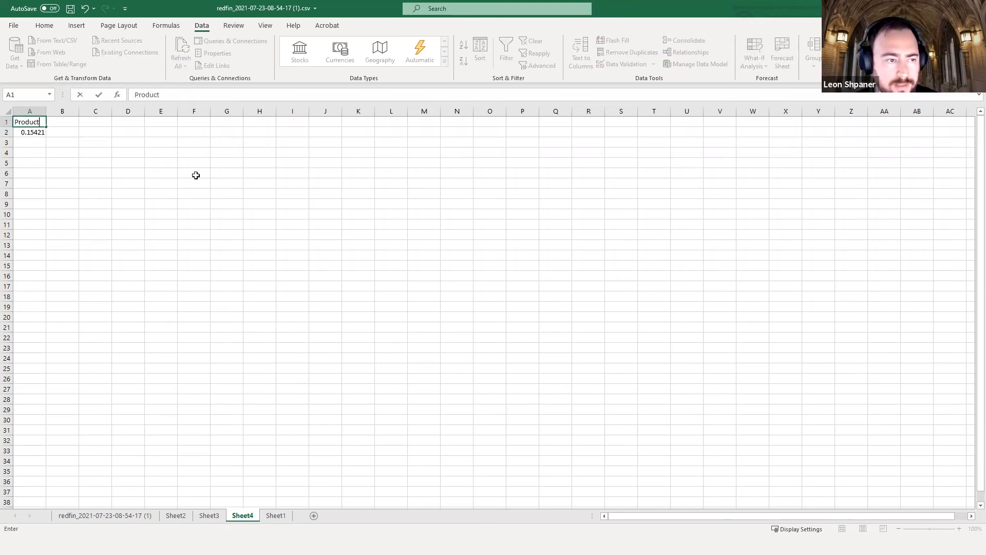
{"action": "key", "text": "Delete"}
{"action": "type", "text": "Units"}
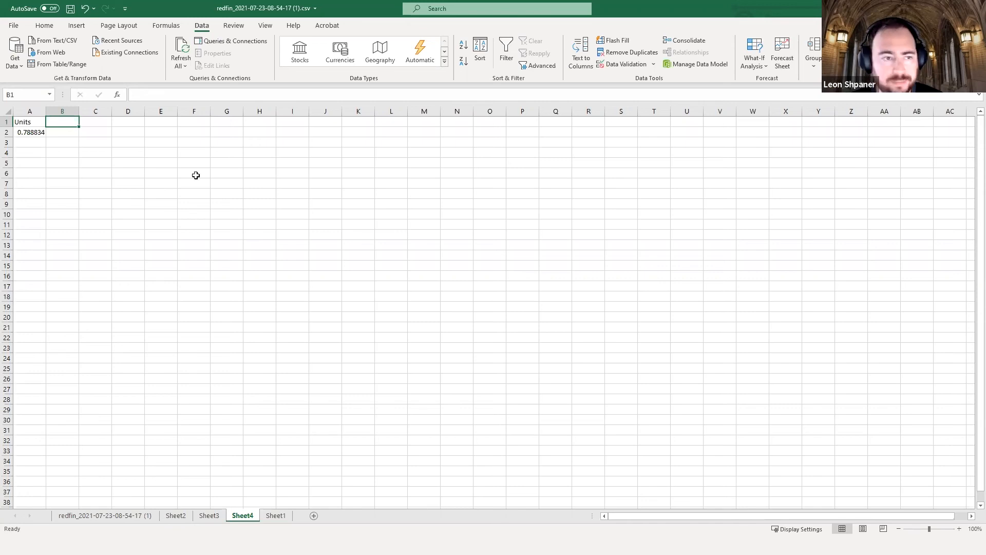
{"action": "type", "text": "Mon"}
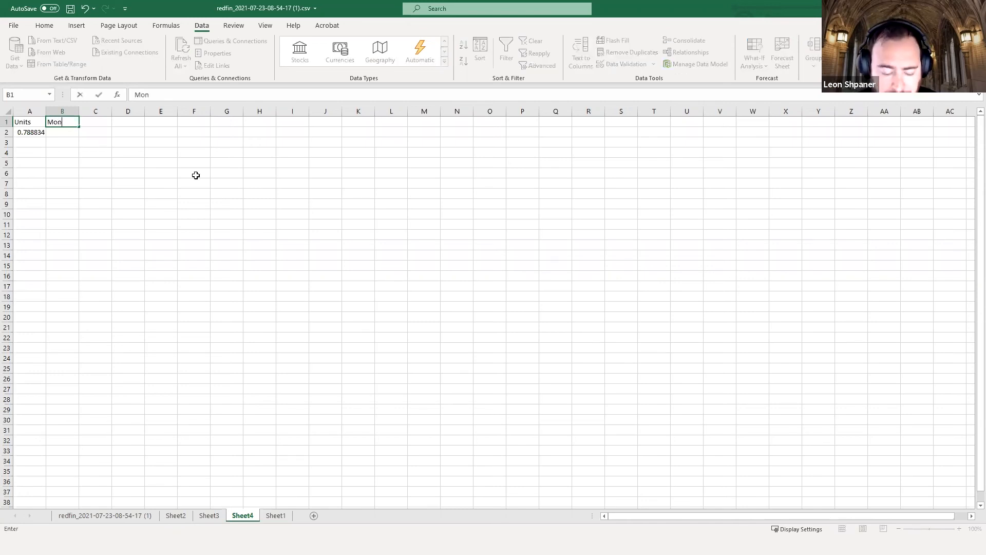
{"action": "key", "text": "enter"}
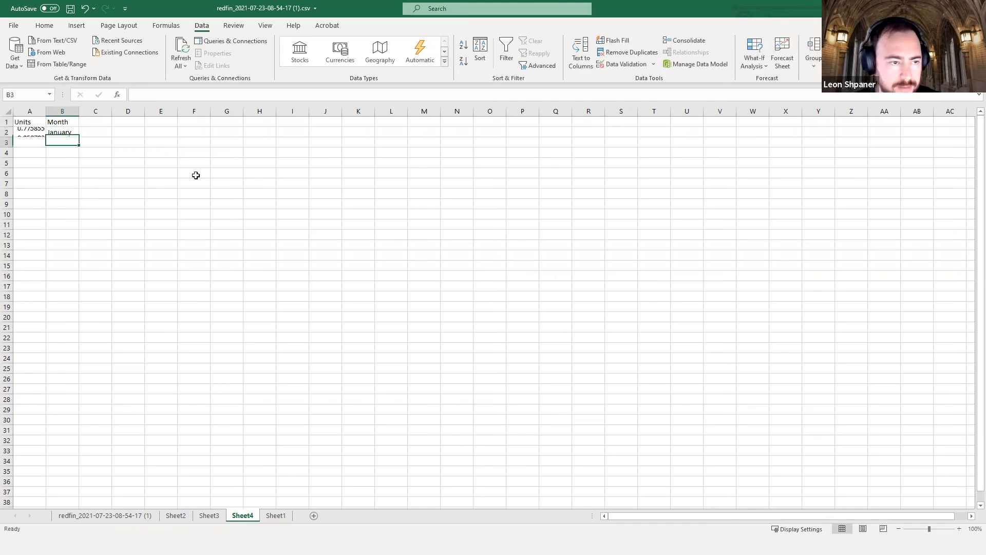
Fill the months down through December and move the Month column ahead of Units.
{"action": "type", "text": "February"}
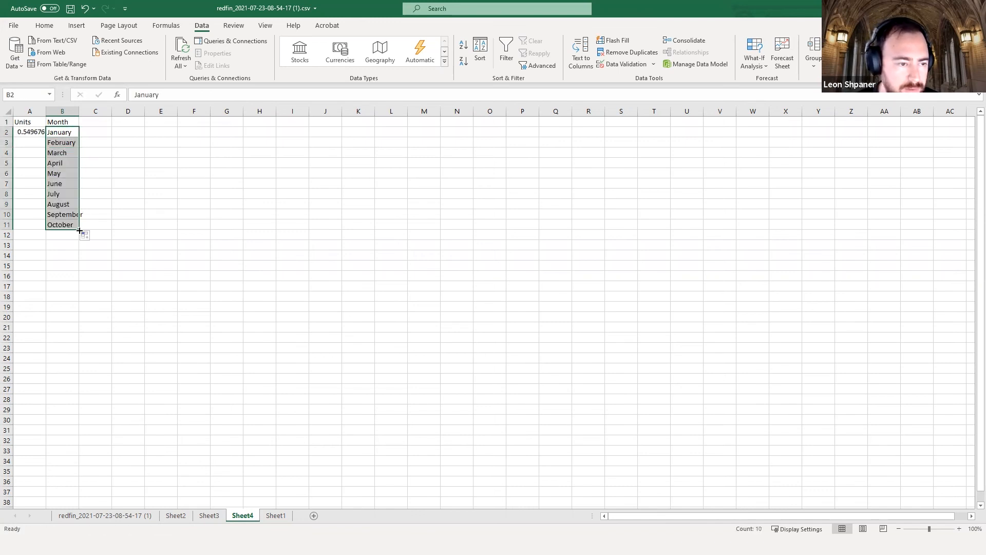
{"action": "left_click_drag", "start_coordinate": [77, 228], "coordinate": [77, 246]}
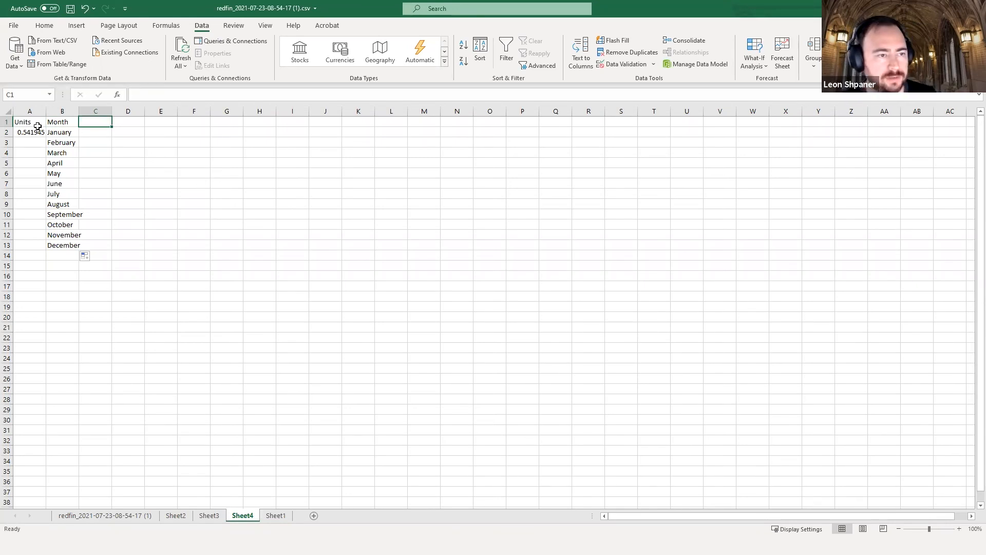
{"action": "left_click", "coordinate": [29, 121]}
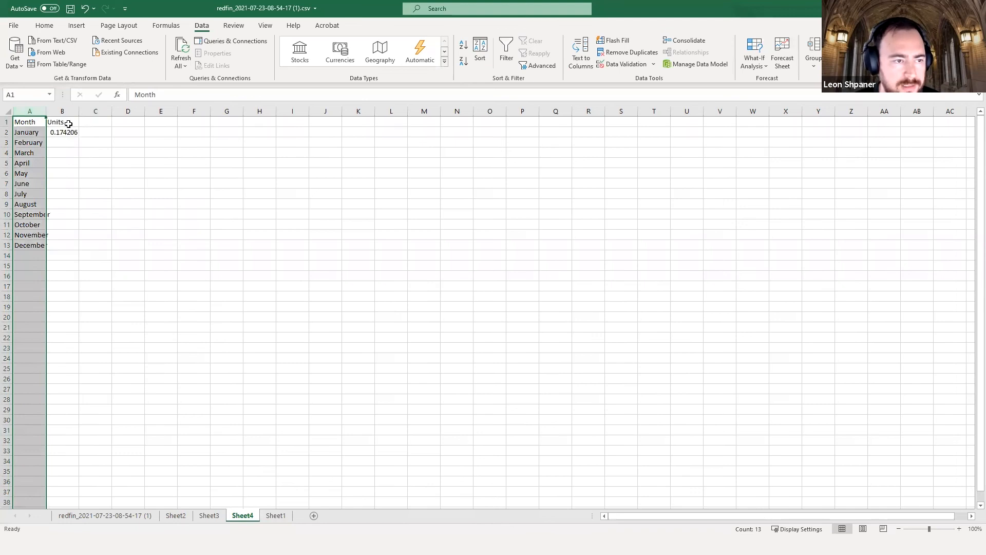
Rename column B's header to Percent Complete and fill B2:B13 with =RAND() fractions.
{"action": "double_click", "coordinate": [62, 121]}
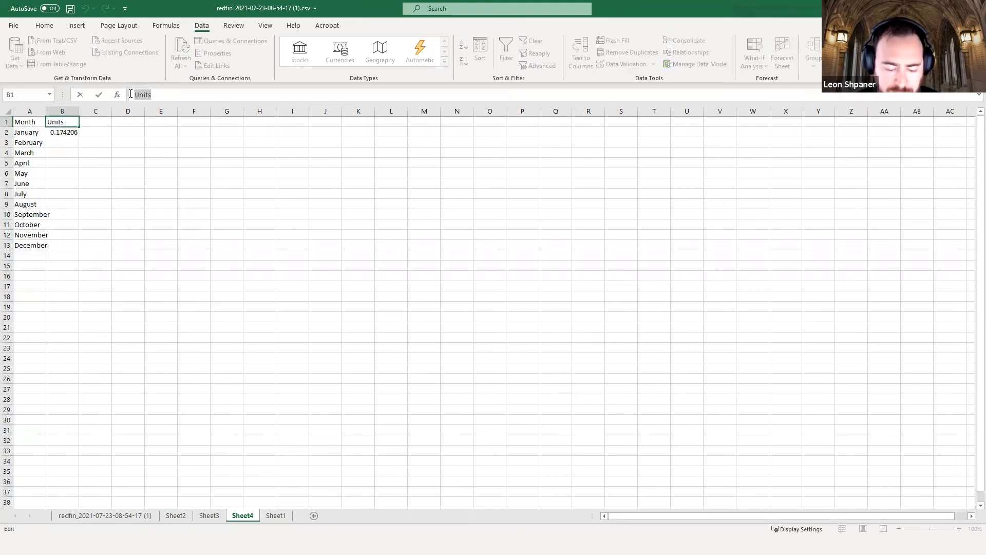
{"action": "type", "text": "Percent"}
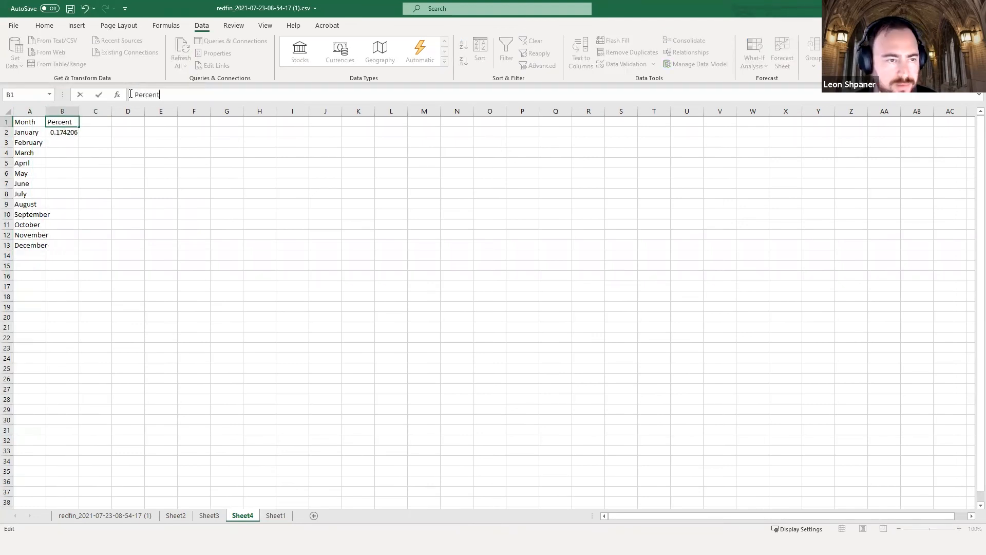
{"action": "type", "text": "Complete"}
{"action": "left_click", "coordinate": [95, 122]}
{"action": "type", "text": "Uni"}
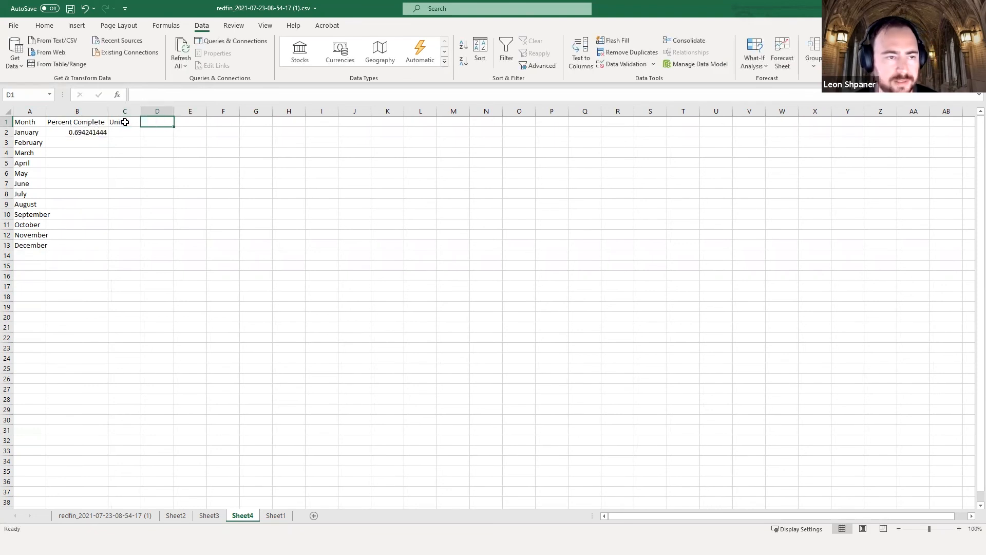
{"action": "mouse_move", "coordinate": [121, 189]}
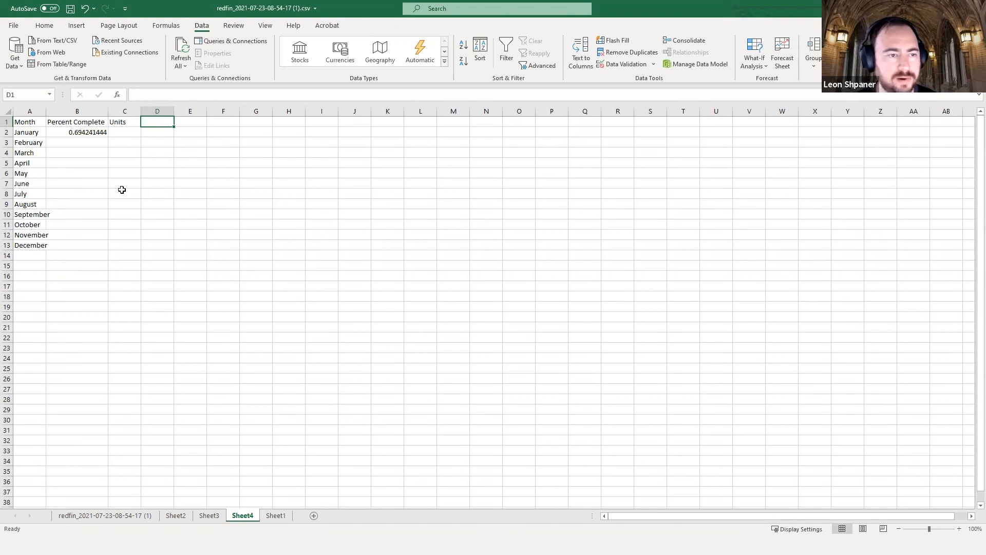
{"action": "left_click", "coordinate": [77, 132]}
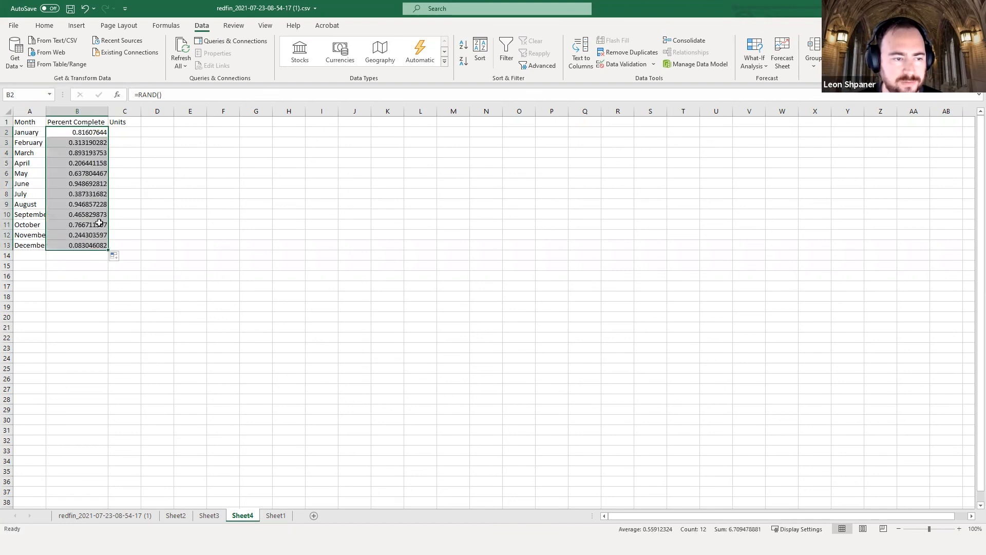
Enter =RANDBETWEEN(1,100) in C2 and copy it down the Units column through December.
{"action": "left_click", "coordinate": [125, 132]}
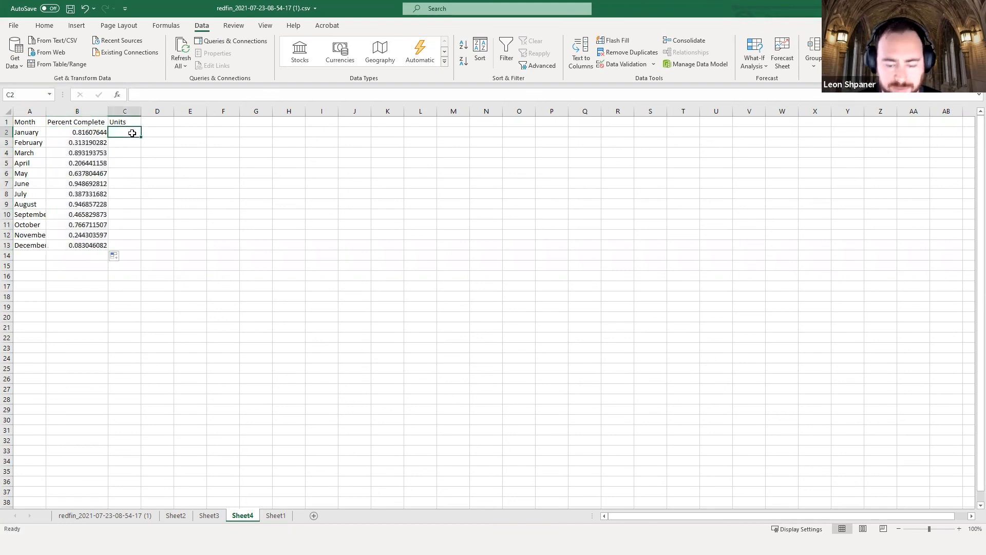
{"action": "type", "text": "=randbetween"}
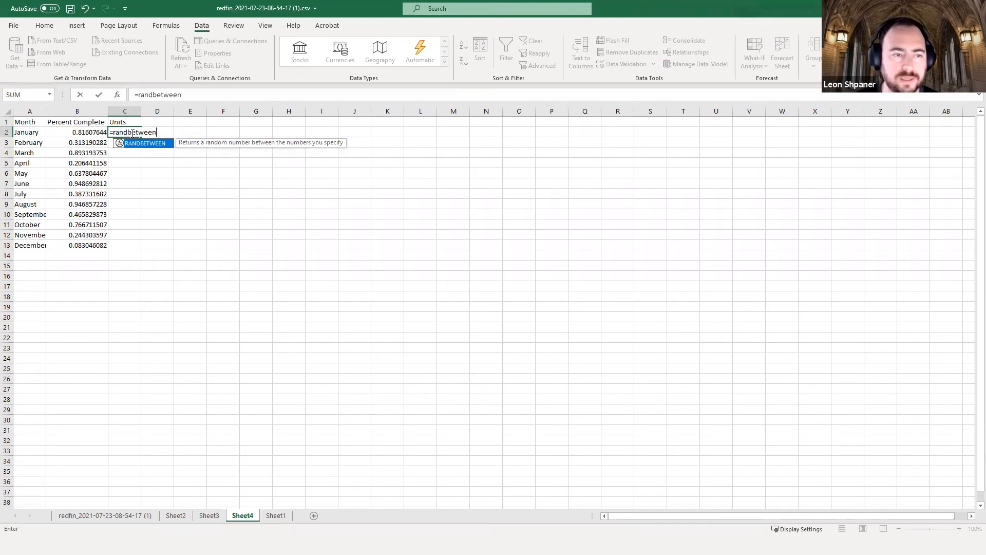
{"action": "mouse_move", "coordinate": [349, 298]}
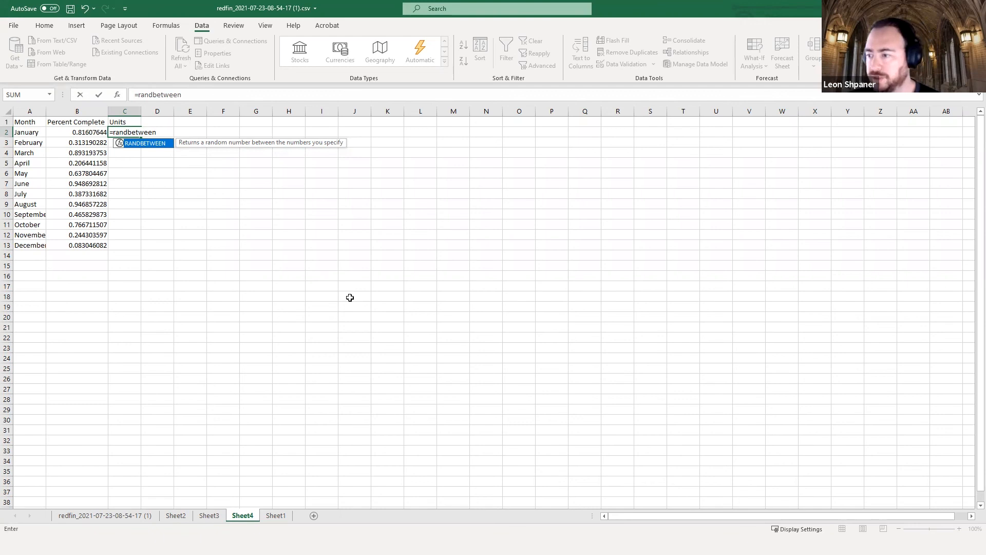
{"action": "type", "text": "("}
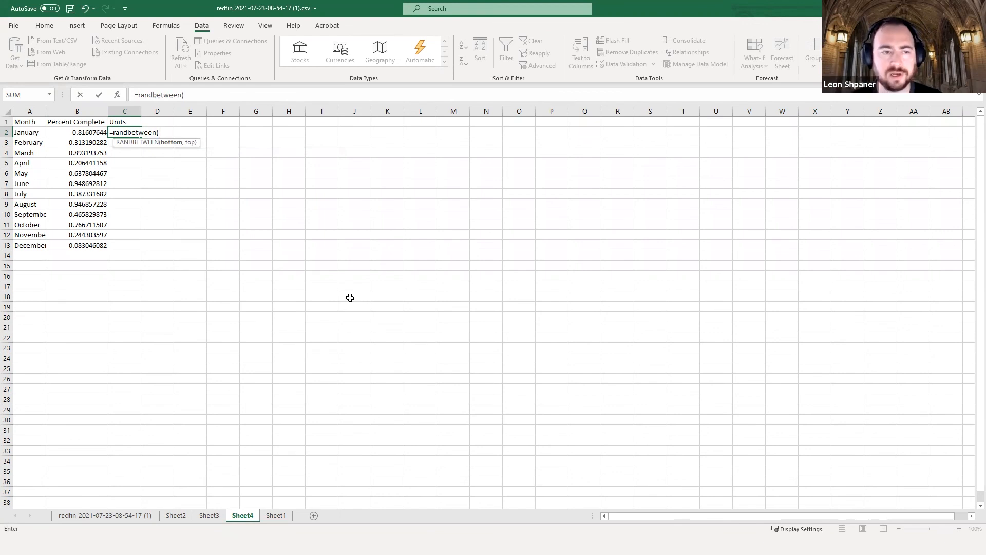
{"action": "type", "text": "1"}
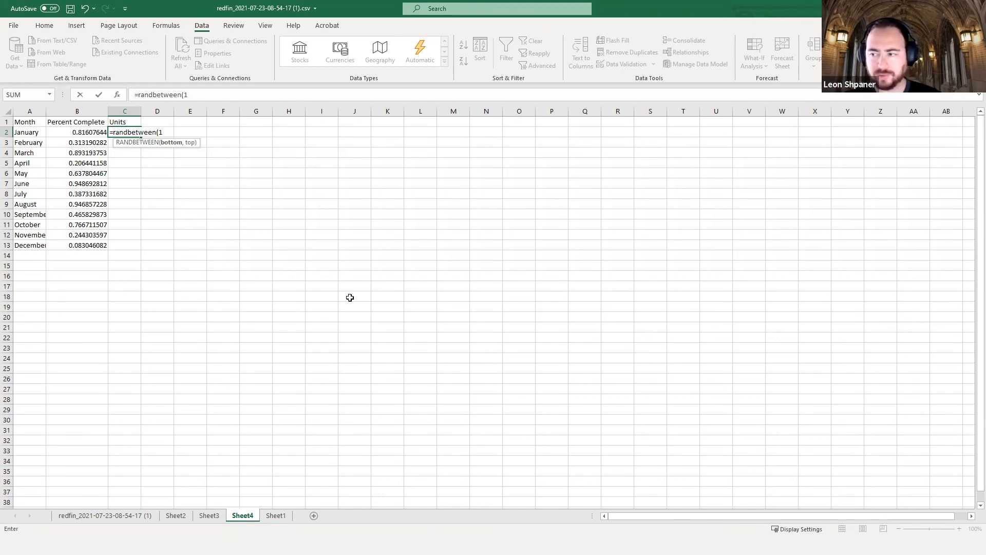
{"action": "type", "text": ","}
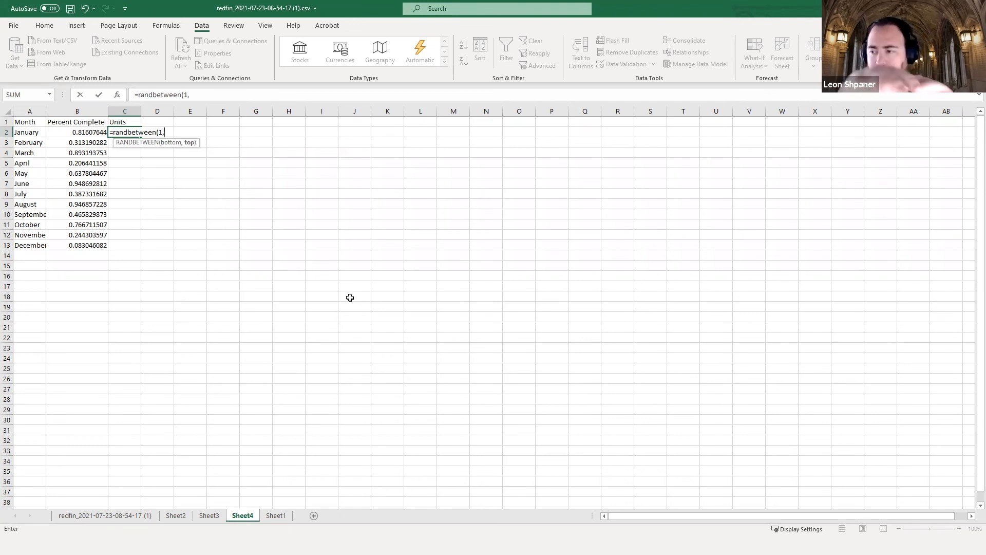
{"action": "type", "text": "100"}
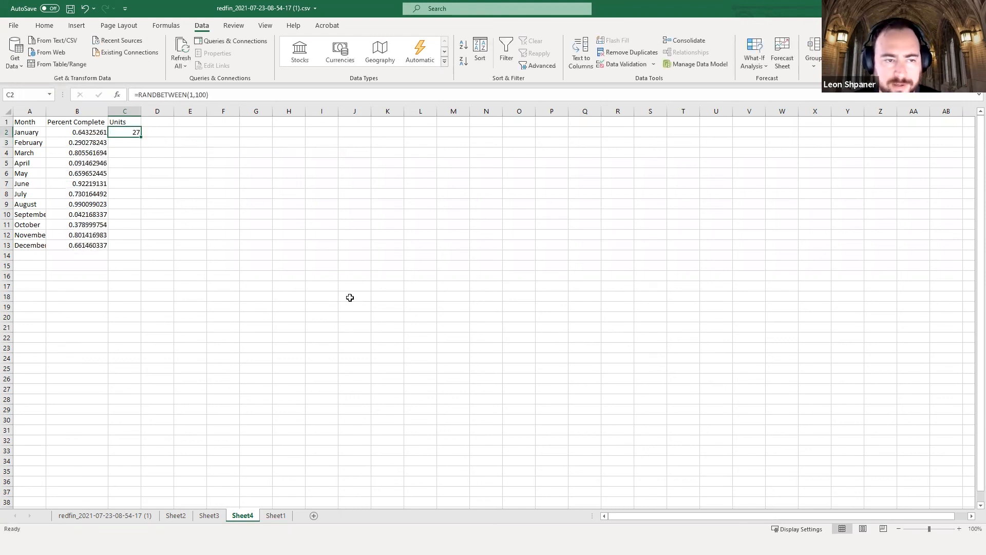
{"action": "left_click_drag", "start_coordinate": [124, 132], "coordinate": [124, 164]}
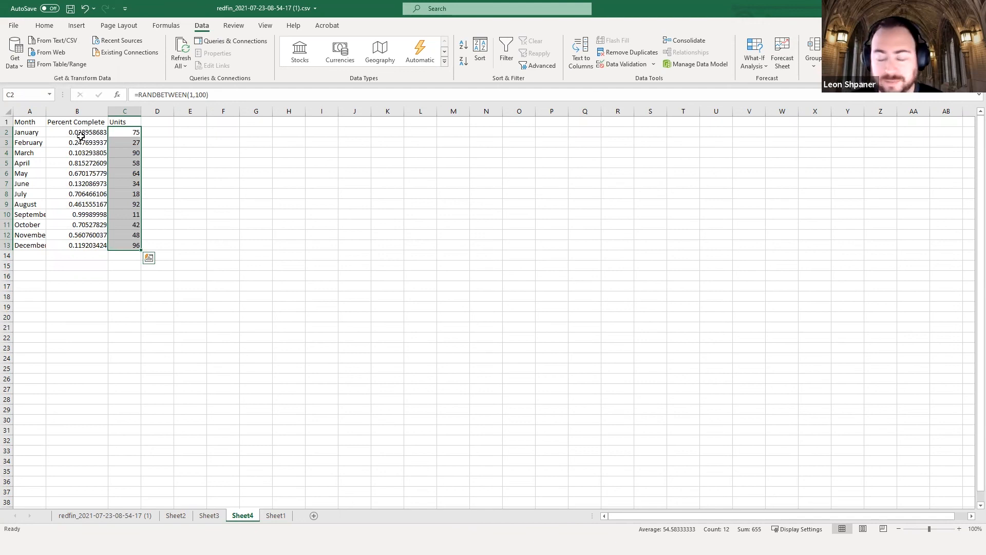
{"action": "left_click", "coordinate": [125, 153]}
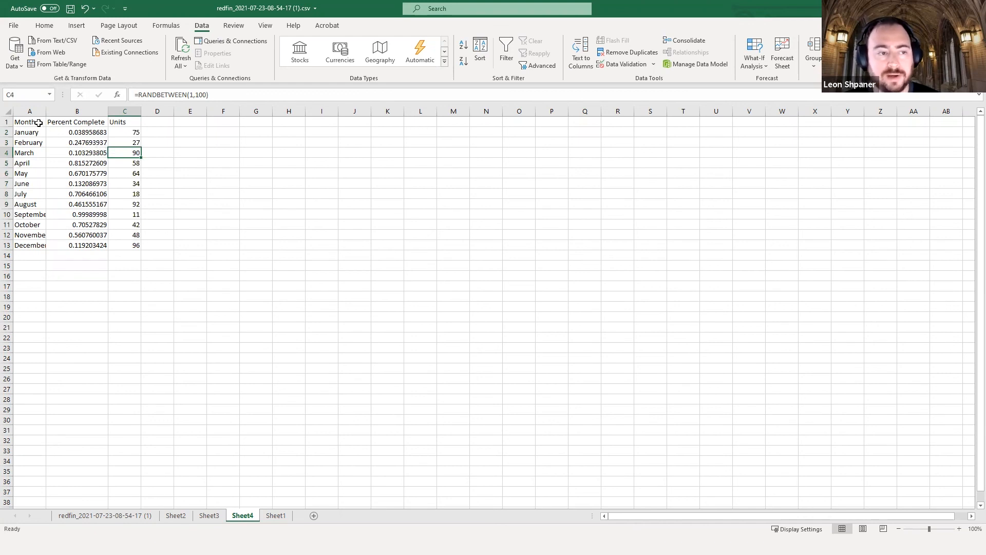
{"action": "left_click", "coordinate": [77, 142]}
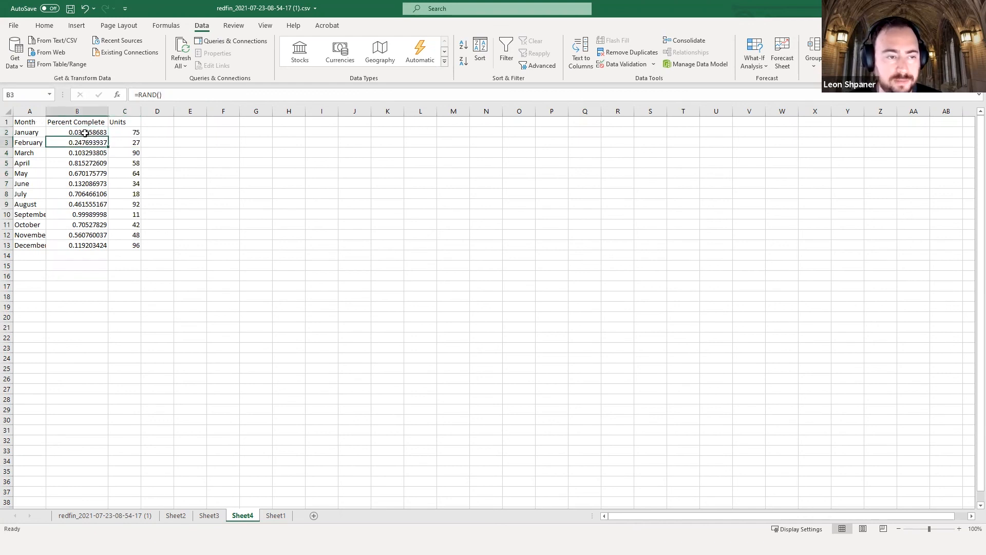
{"action": "type", "text": "=RANDBETWEEN(1,100)"}
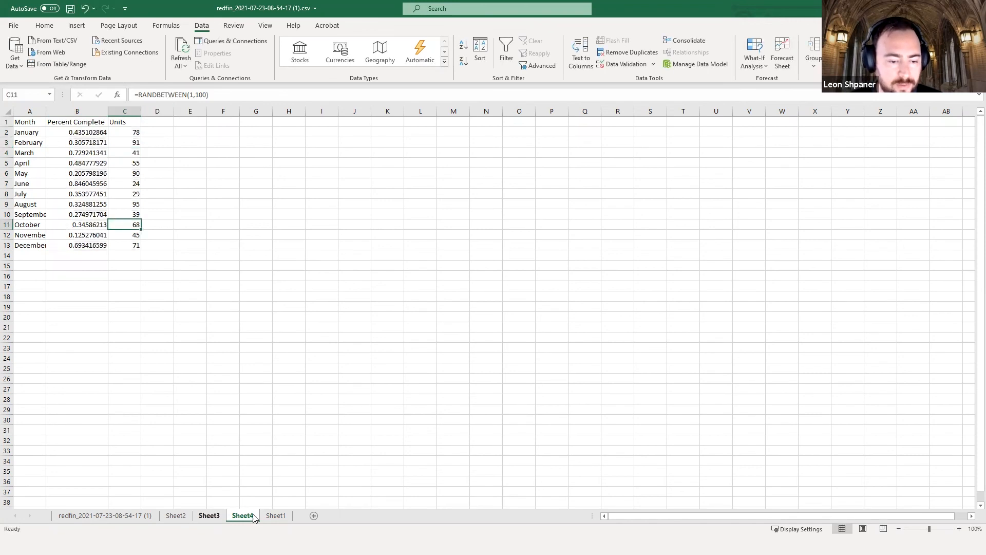
{"action": "left_click", "coordinate": [243, 515]}
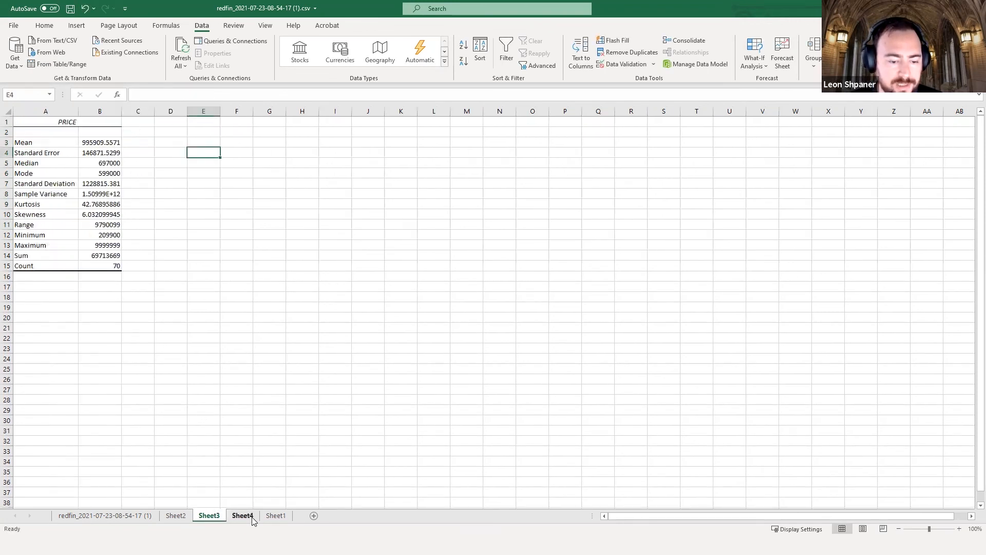
{"action": "left_click", "coordinate": [243, 514]}
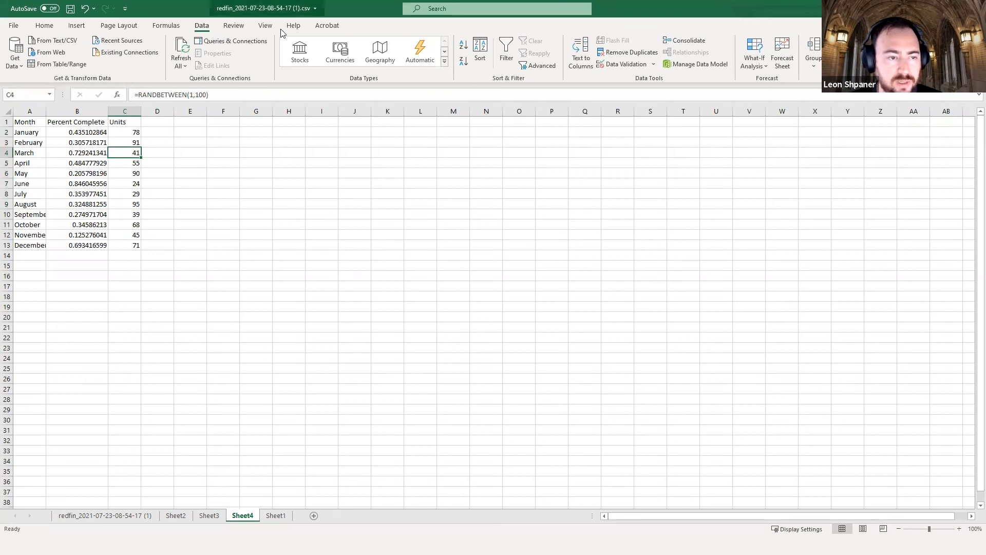
{"action": "mouse_move", "coordinate": [214, 95]}
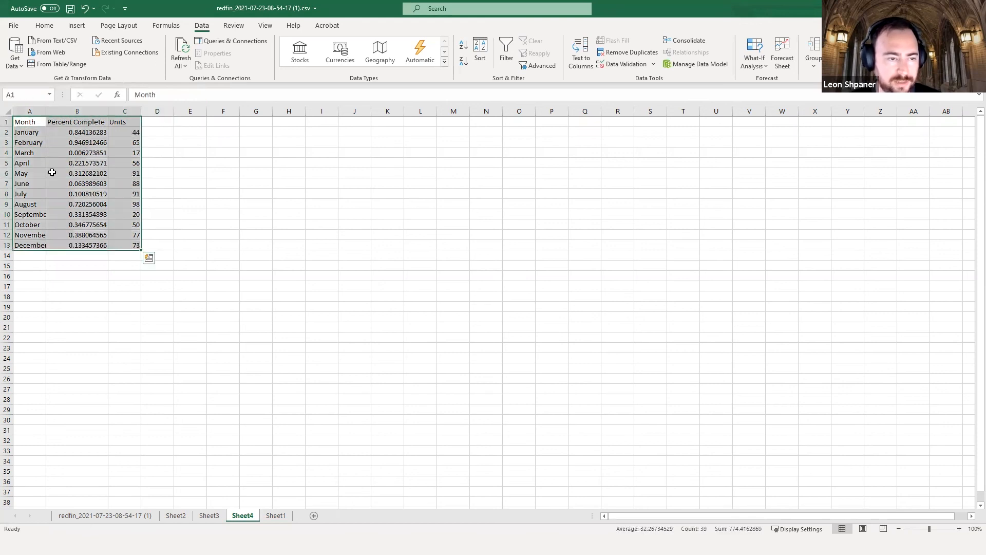
Copy A1:C13 and paste it back as Values, freezing the random numbers in place.
{"action": "key", "text": "ctrl+c"}
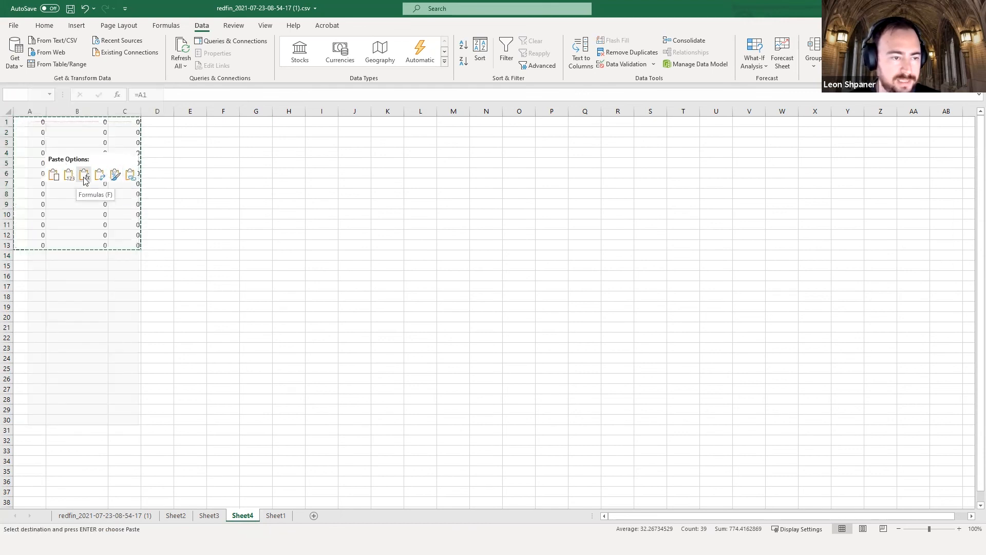
{"action": "left_click", "coordinate": [83, 174]}
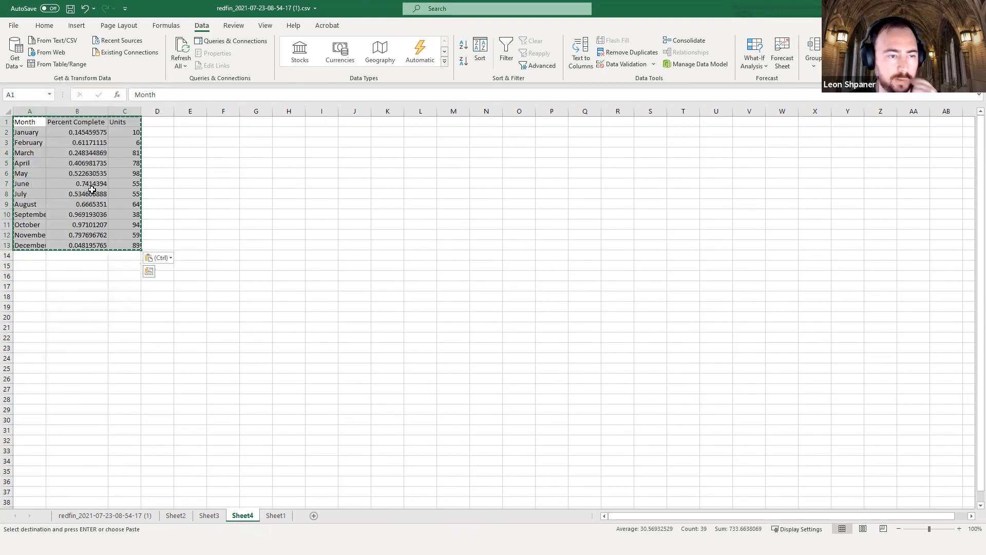
{"action": "left_click", "coordinate": [124, 142]}
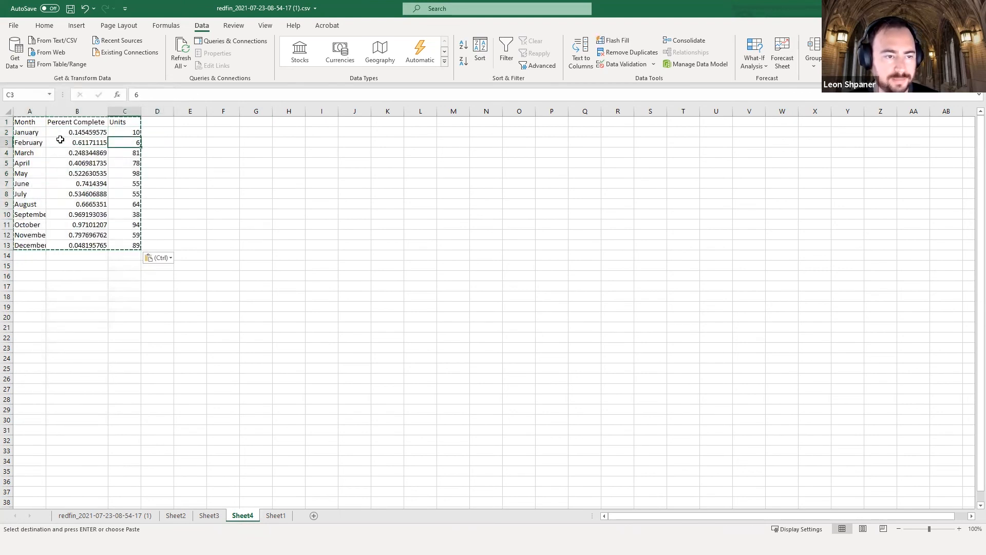
{"action": "left_click", "coordinate": [190, 164]}
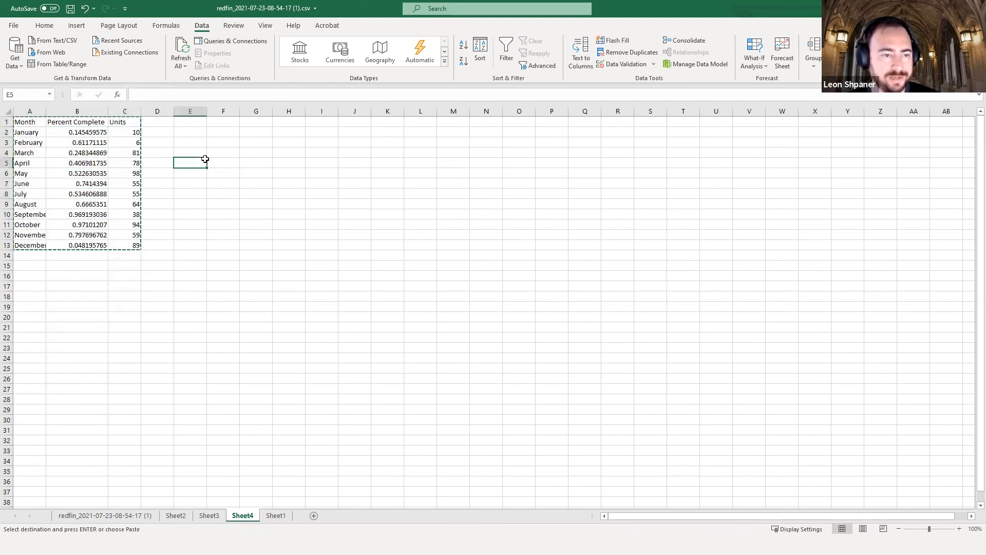
{"action": "key", "text": "Escape"}
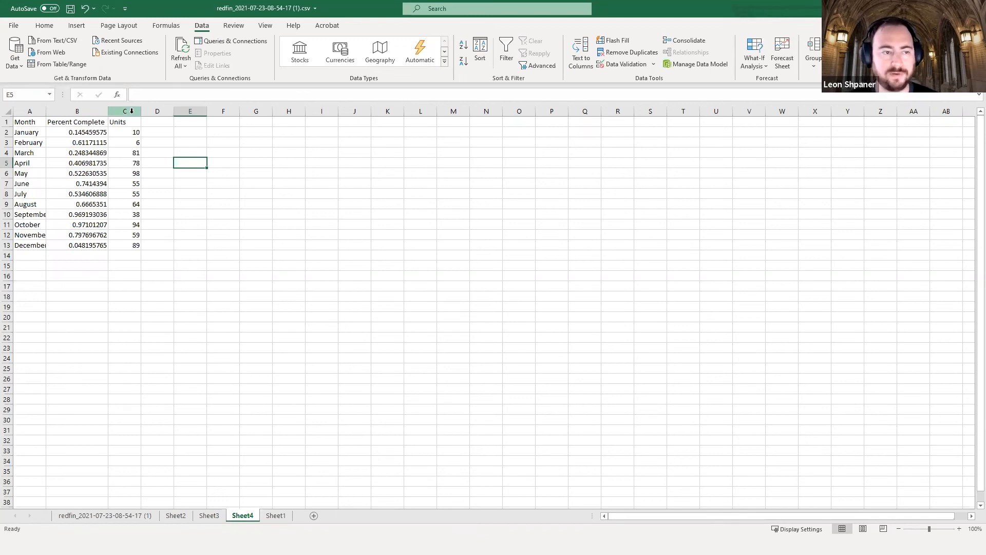
{"action": "left_click", "coordinate": [77, 141]}
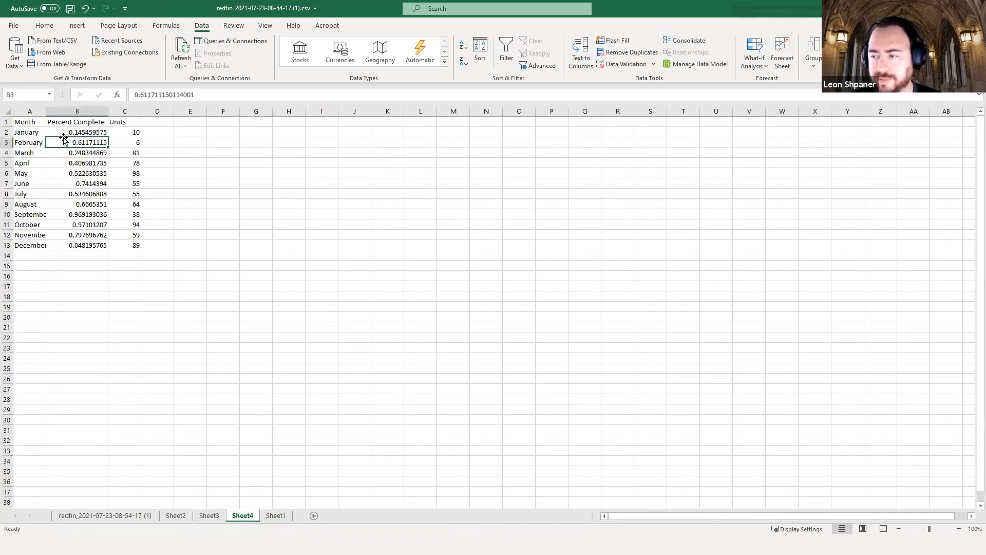